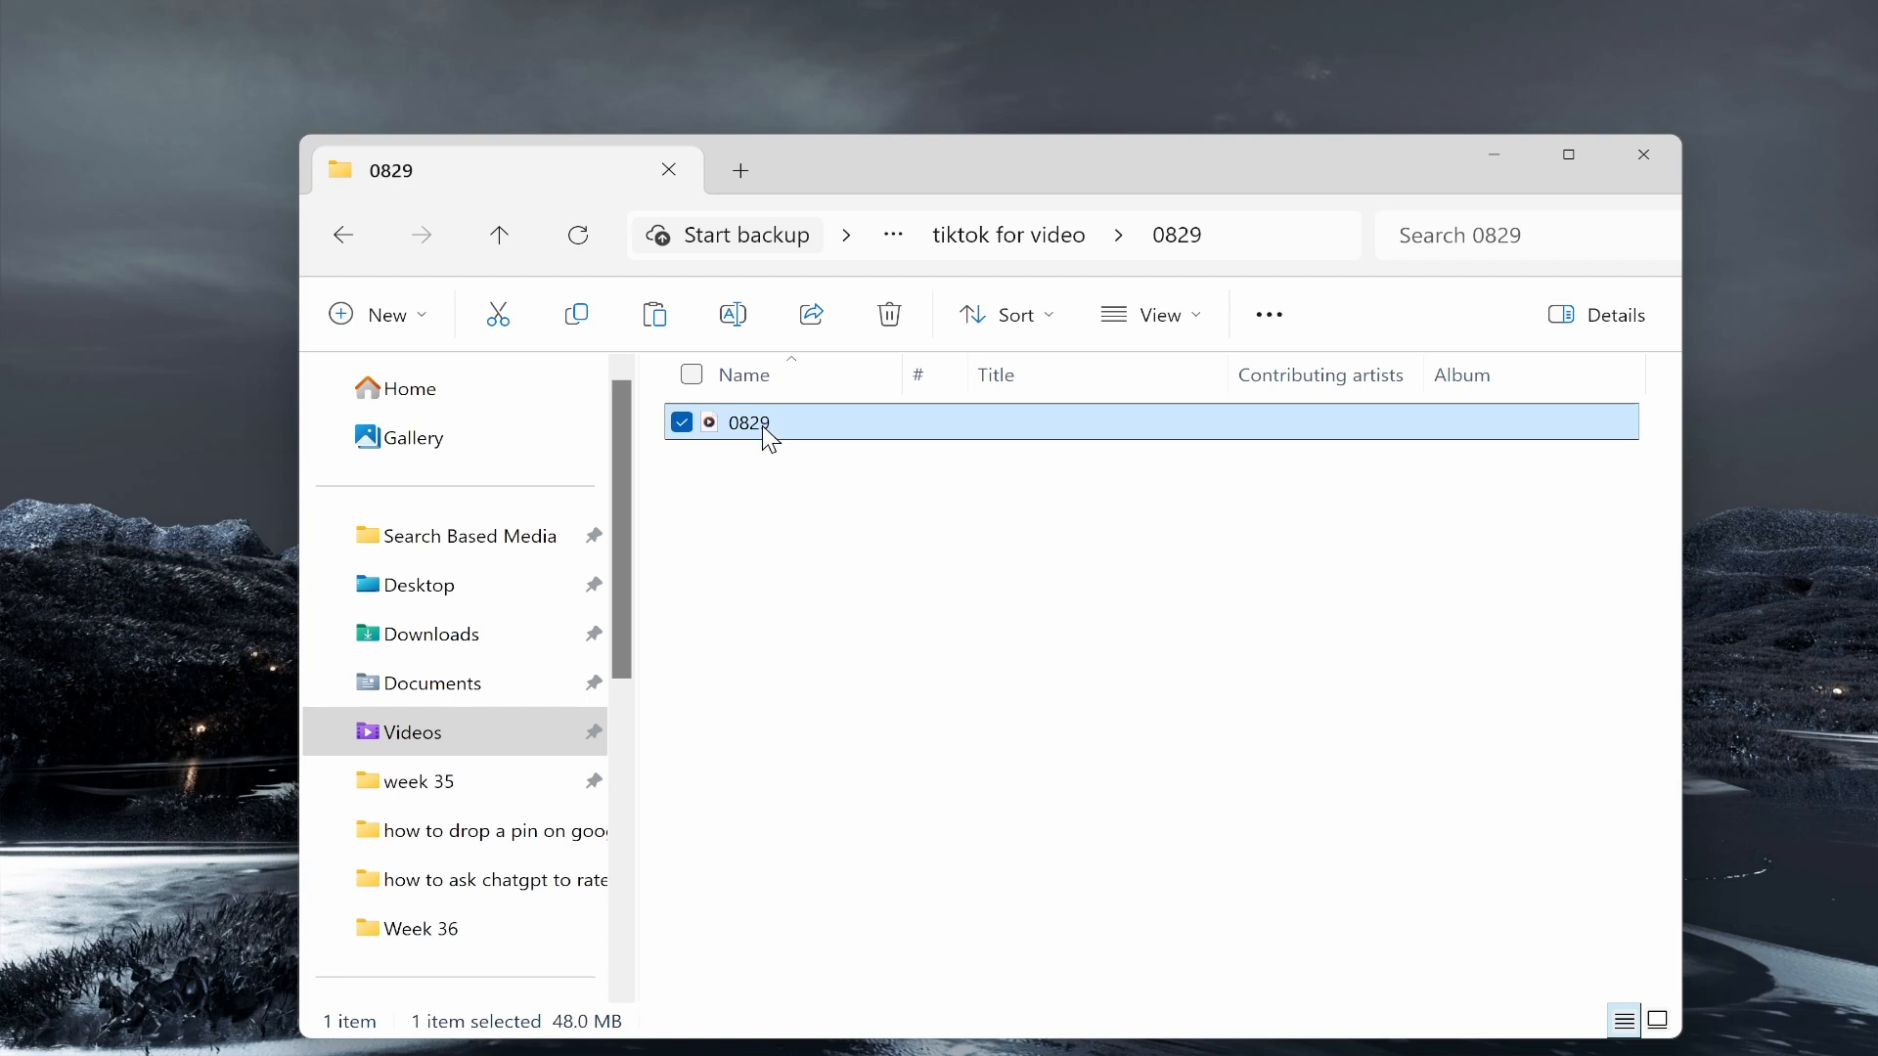
mouse_move(1078, 530)
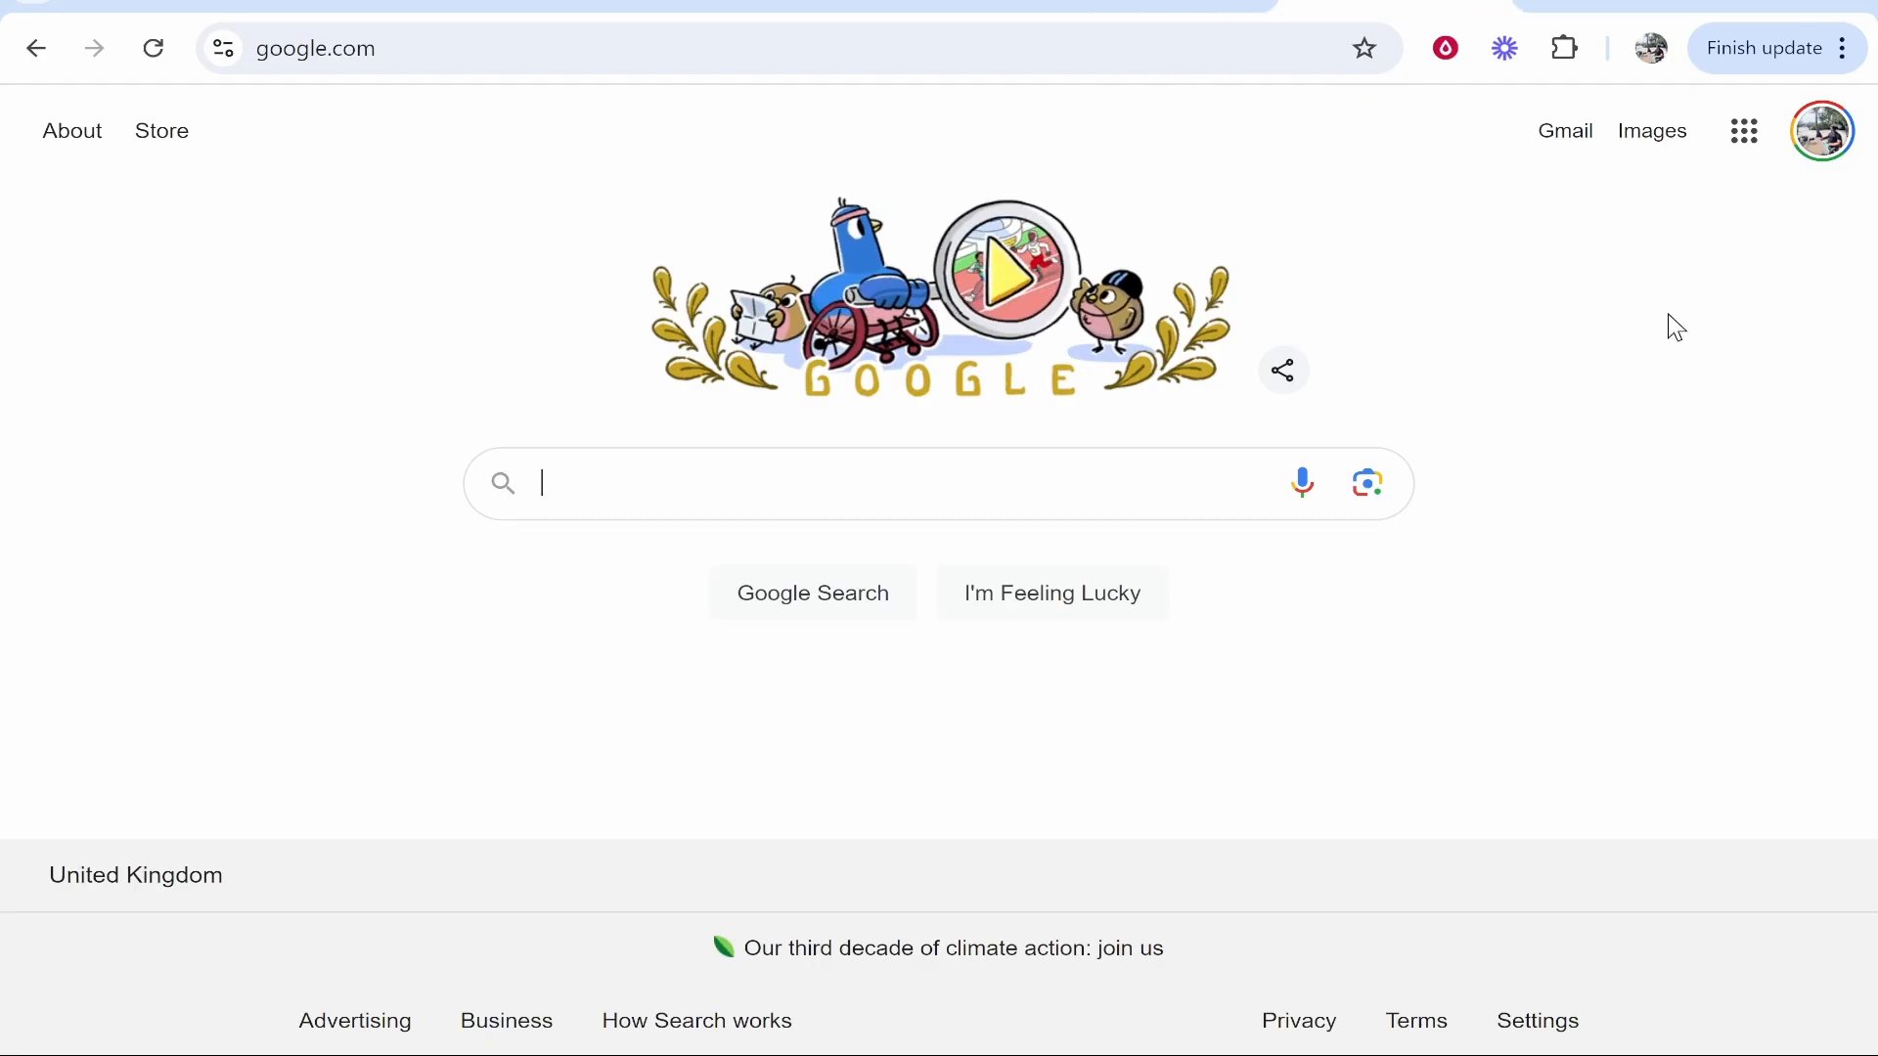
mouse_move(1658, 352)
type("google drive")
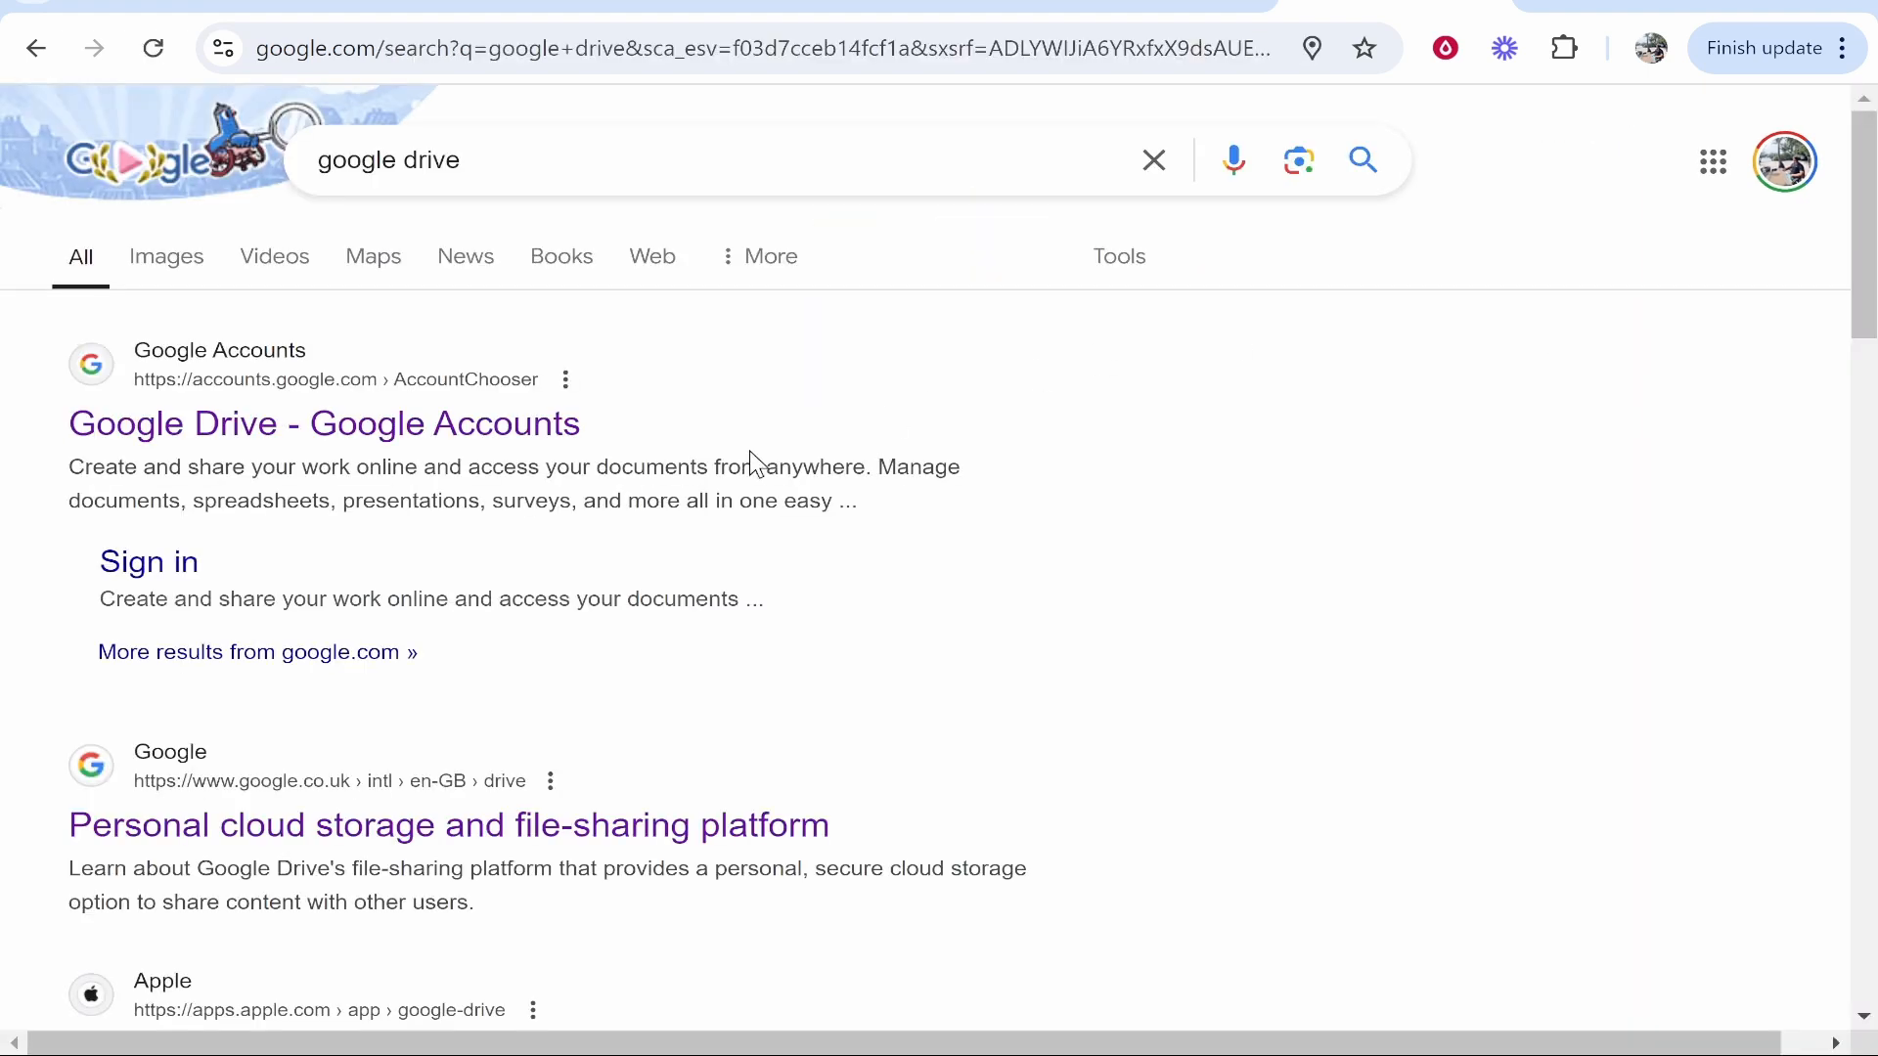
- Go to the Google Drive product page from the 'google drive' search results
left_click(446, 826)
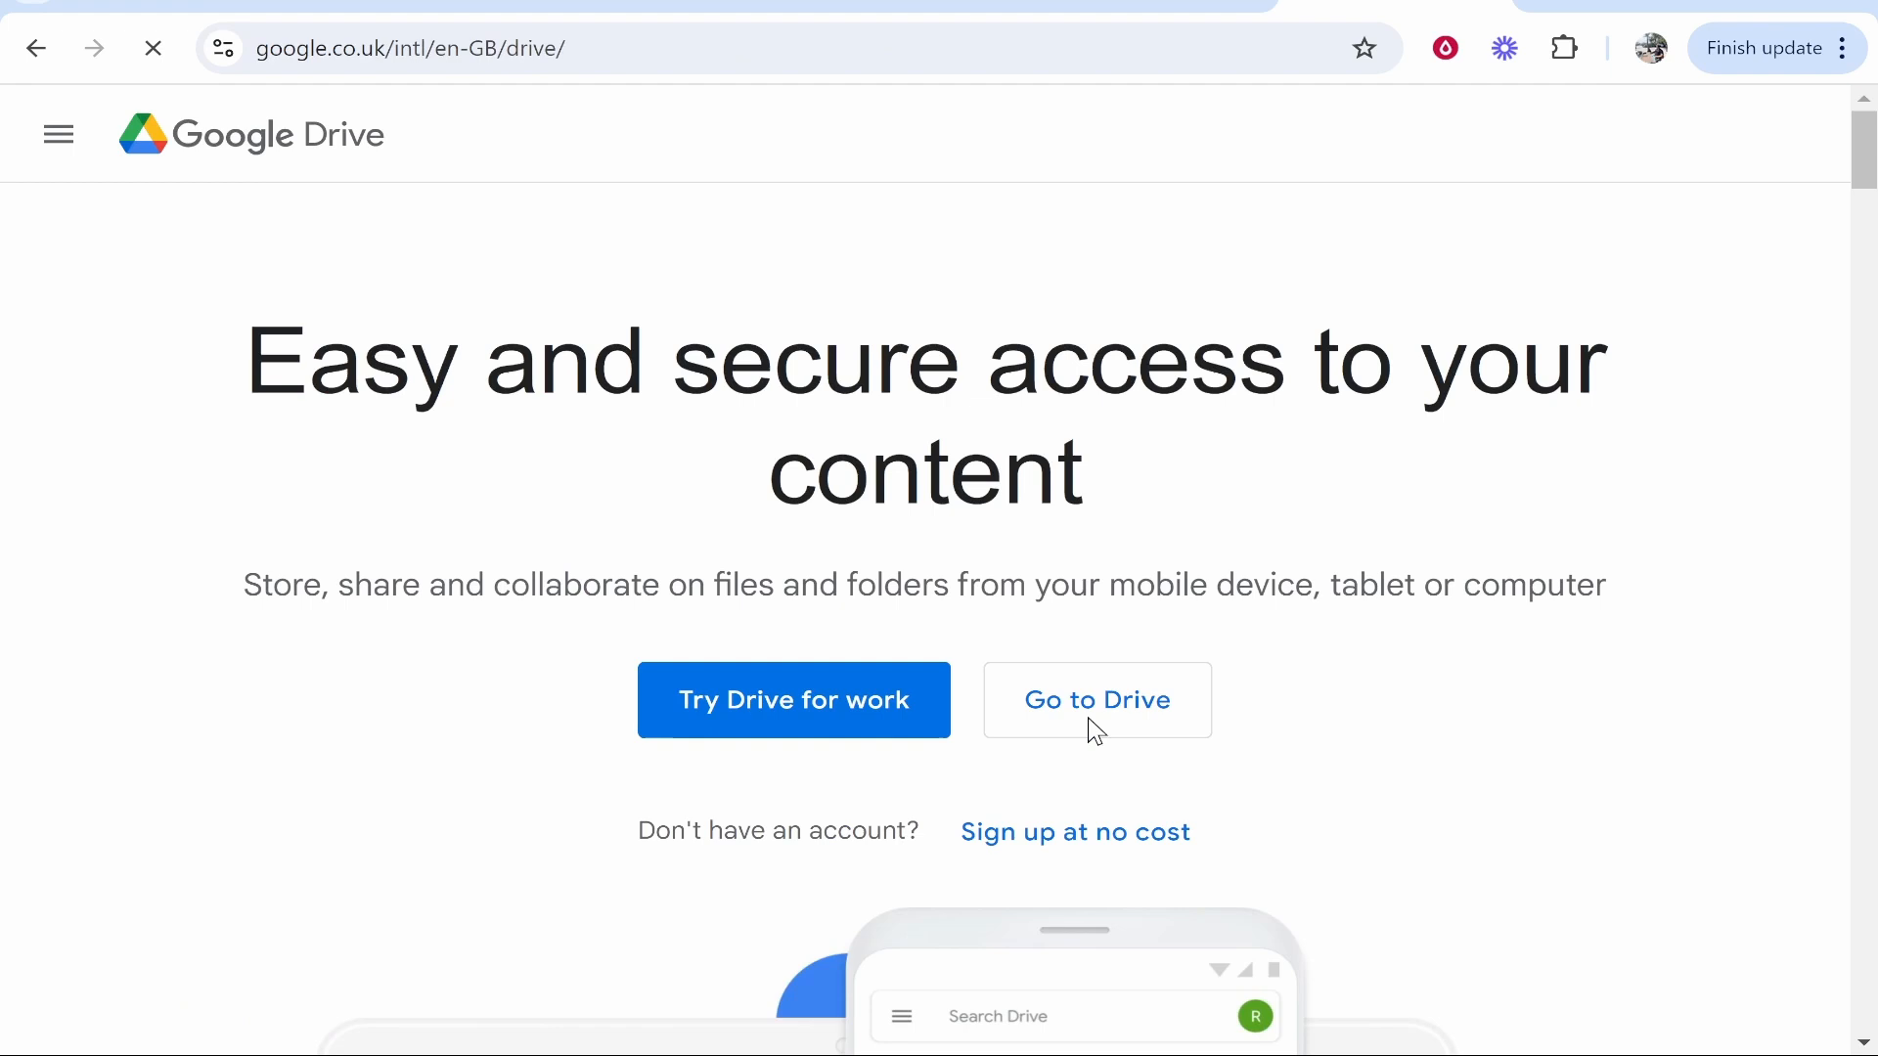
- Enter the Drive web app and show the My Drive folder listing
left_click(1095, 700)
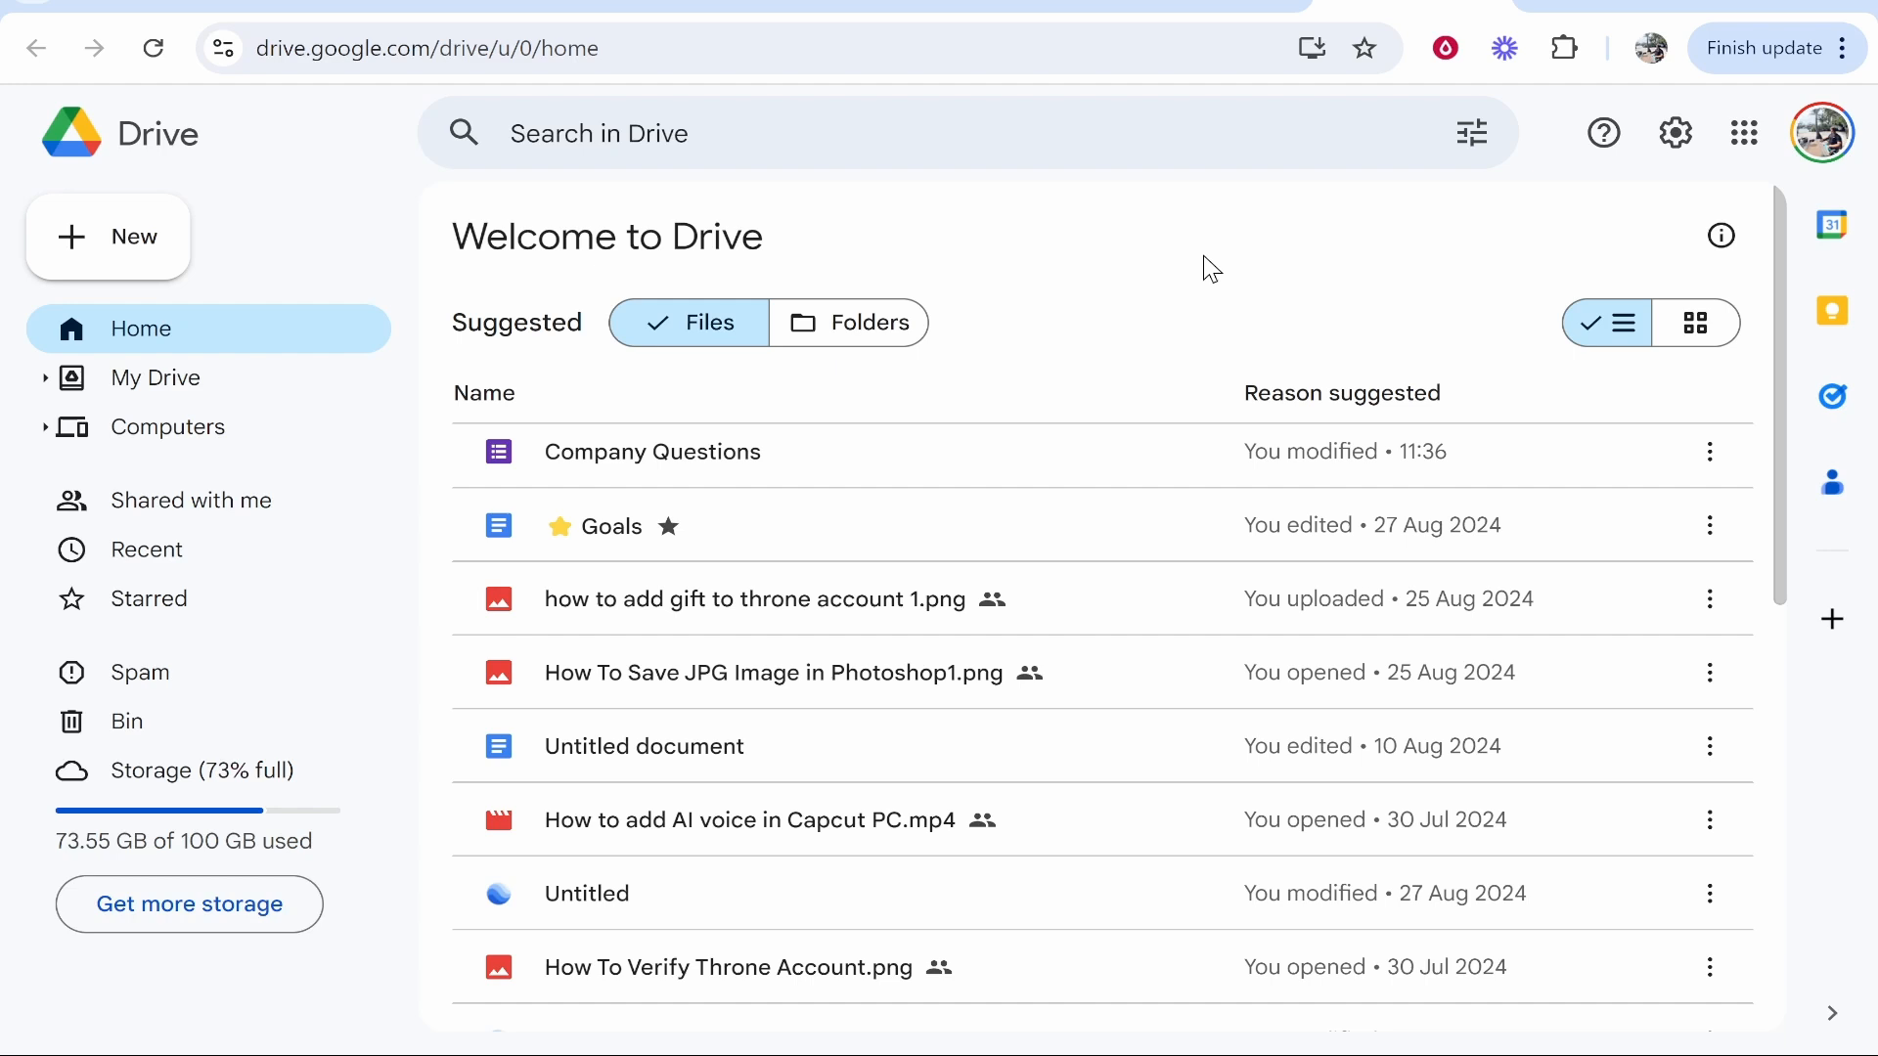
mouse_move(156, 378)
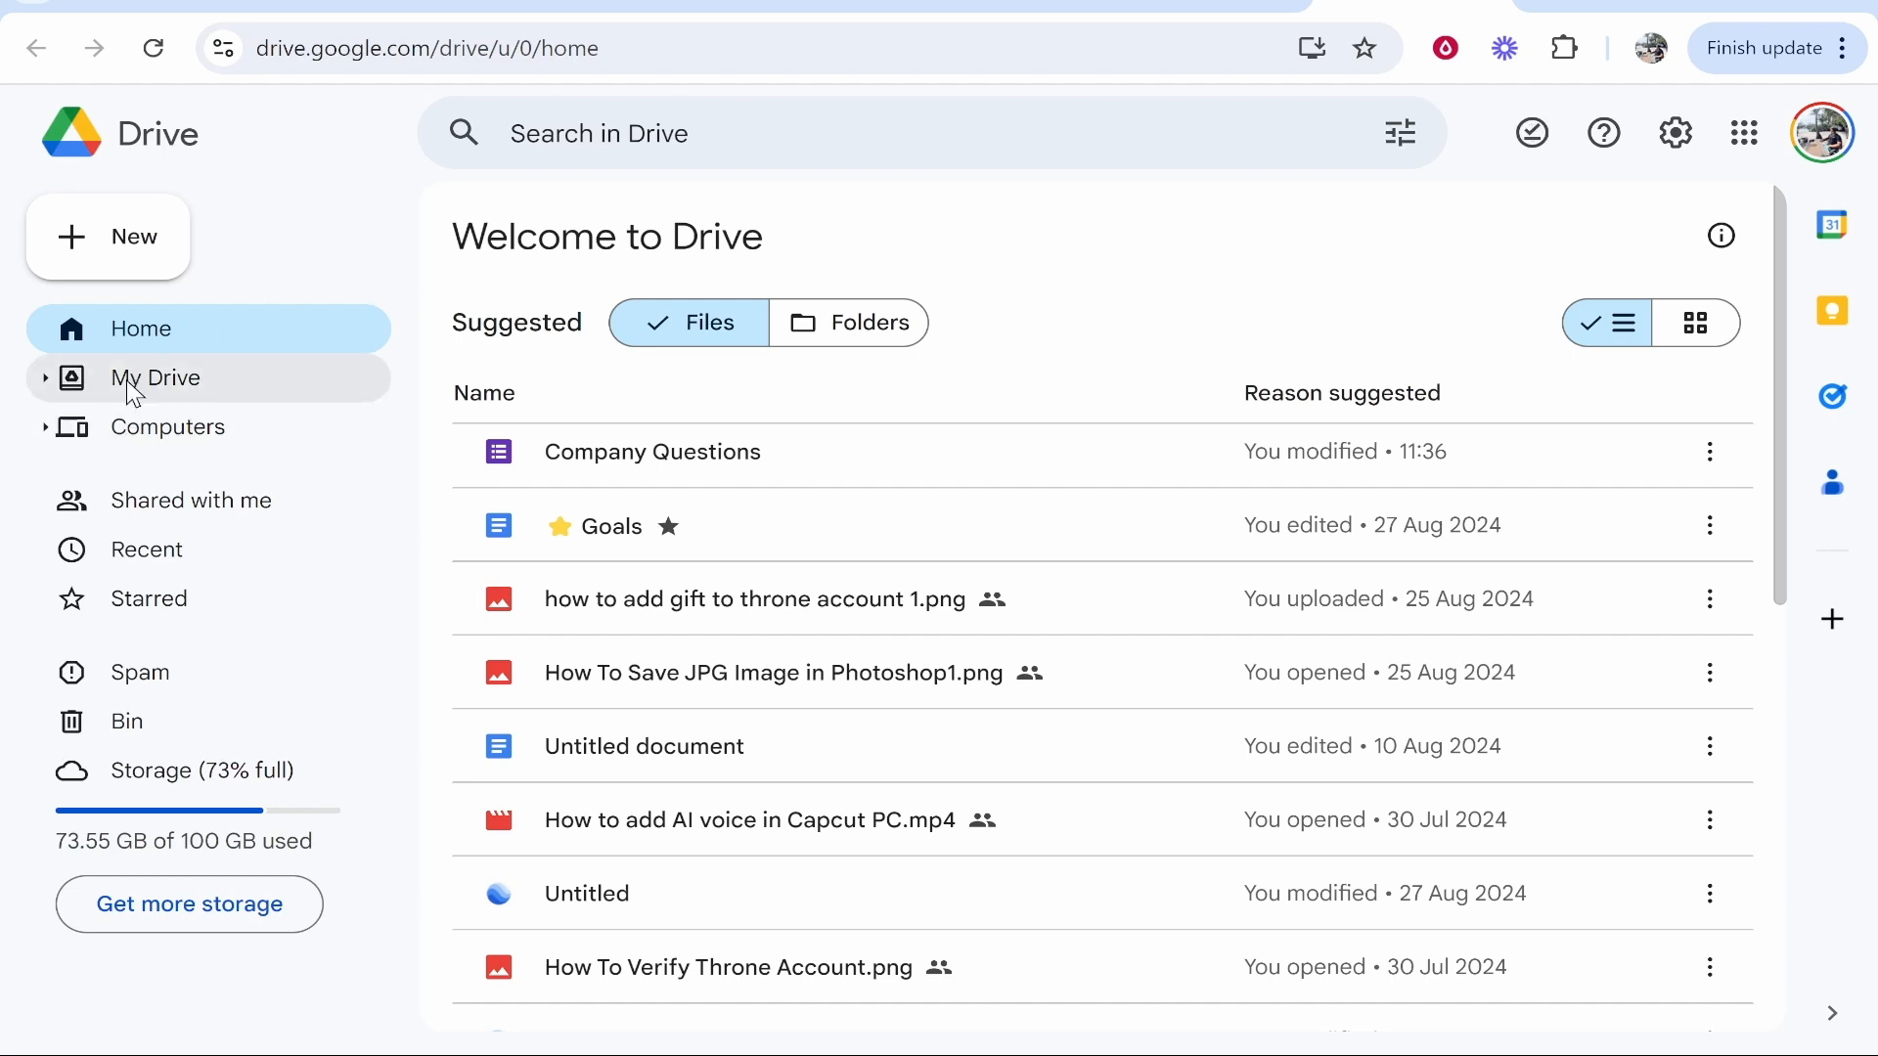
left_click(157, 377)
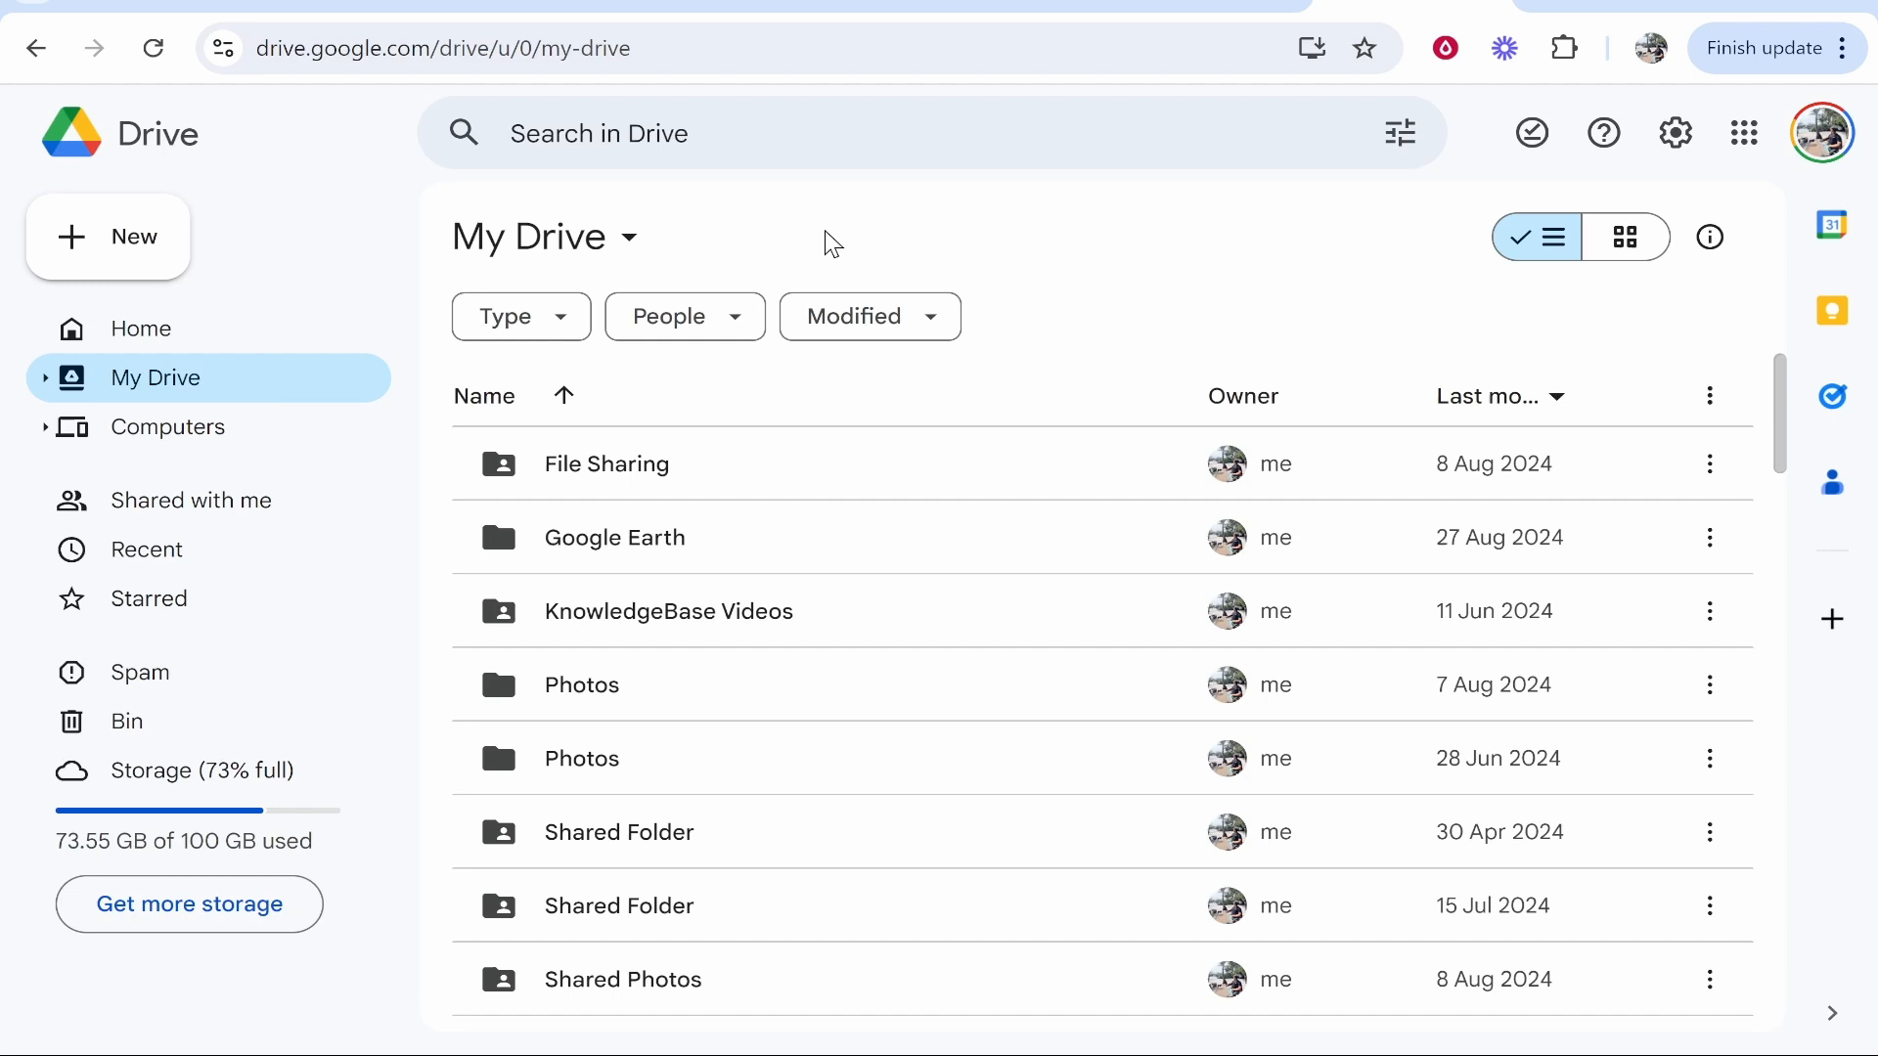
mouse_move(96, 252)
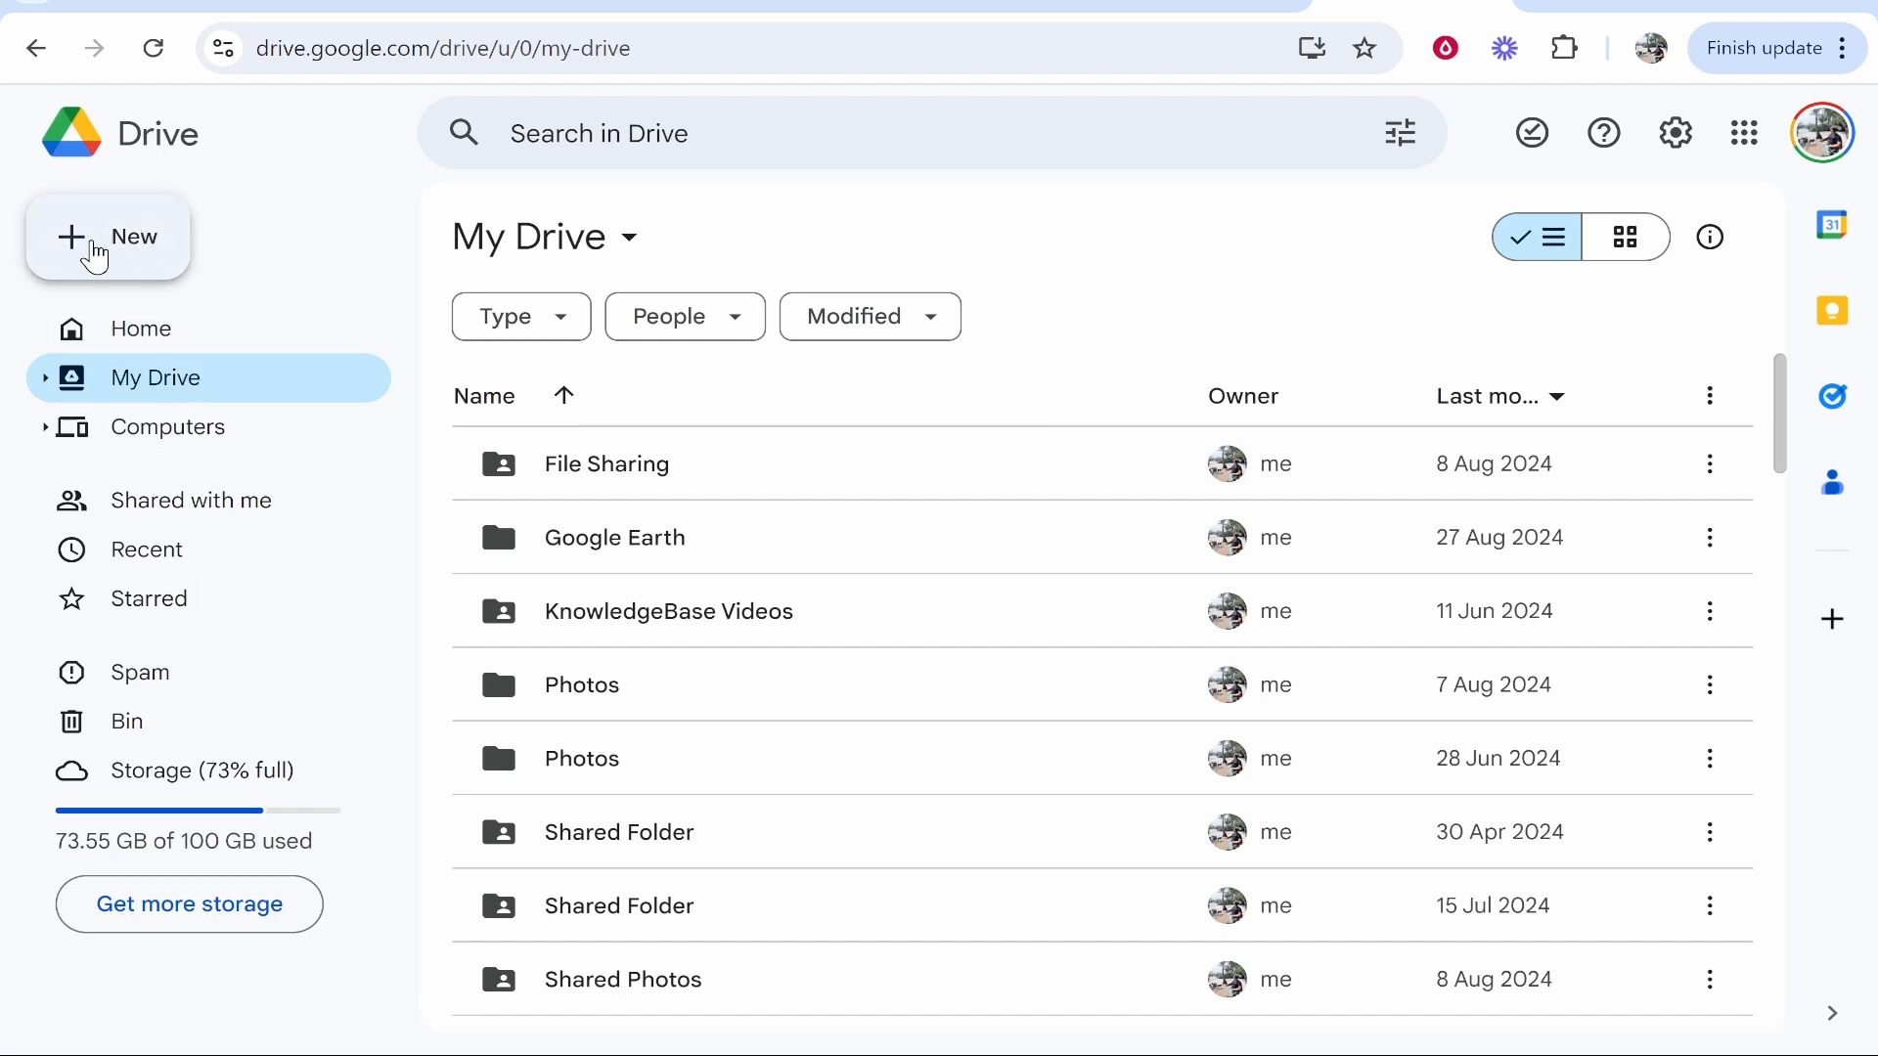
- Create a new folder named TikToks in My Drive
left_click(109, 237)
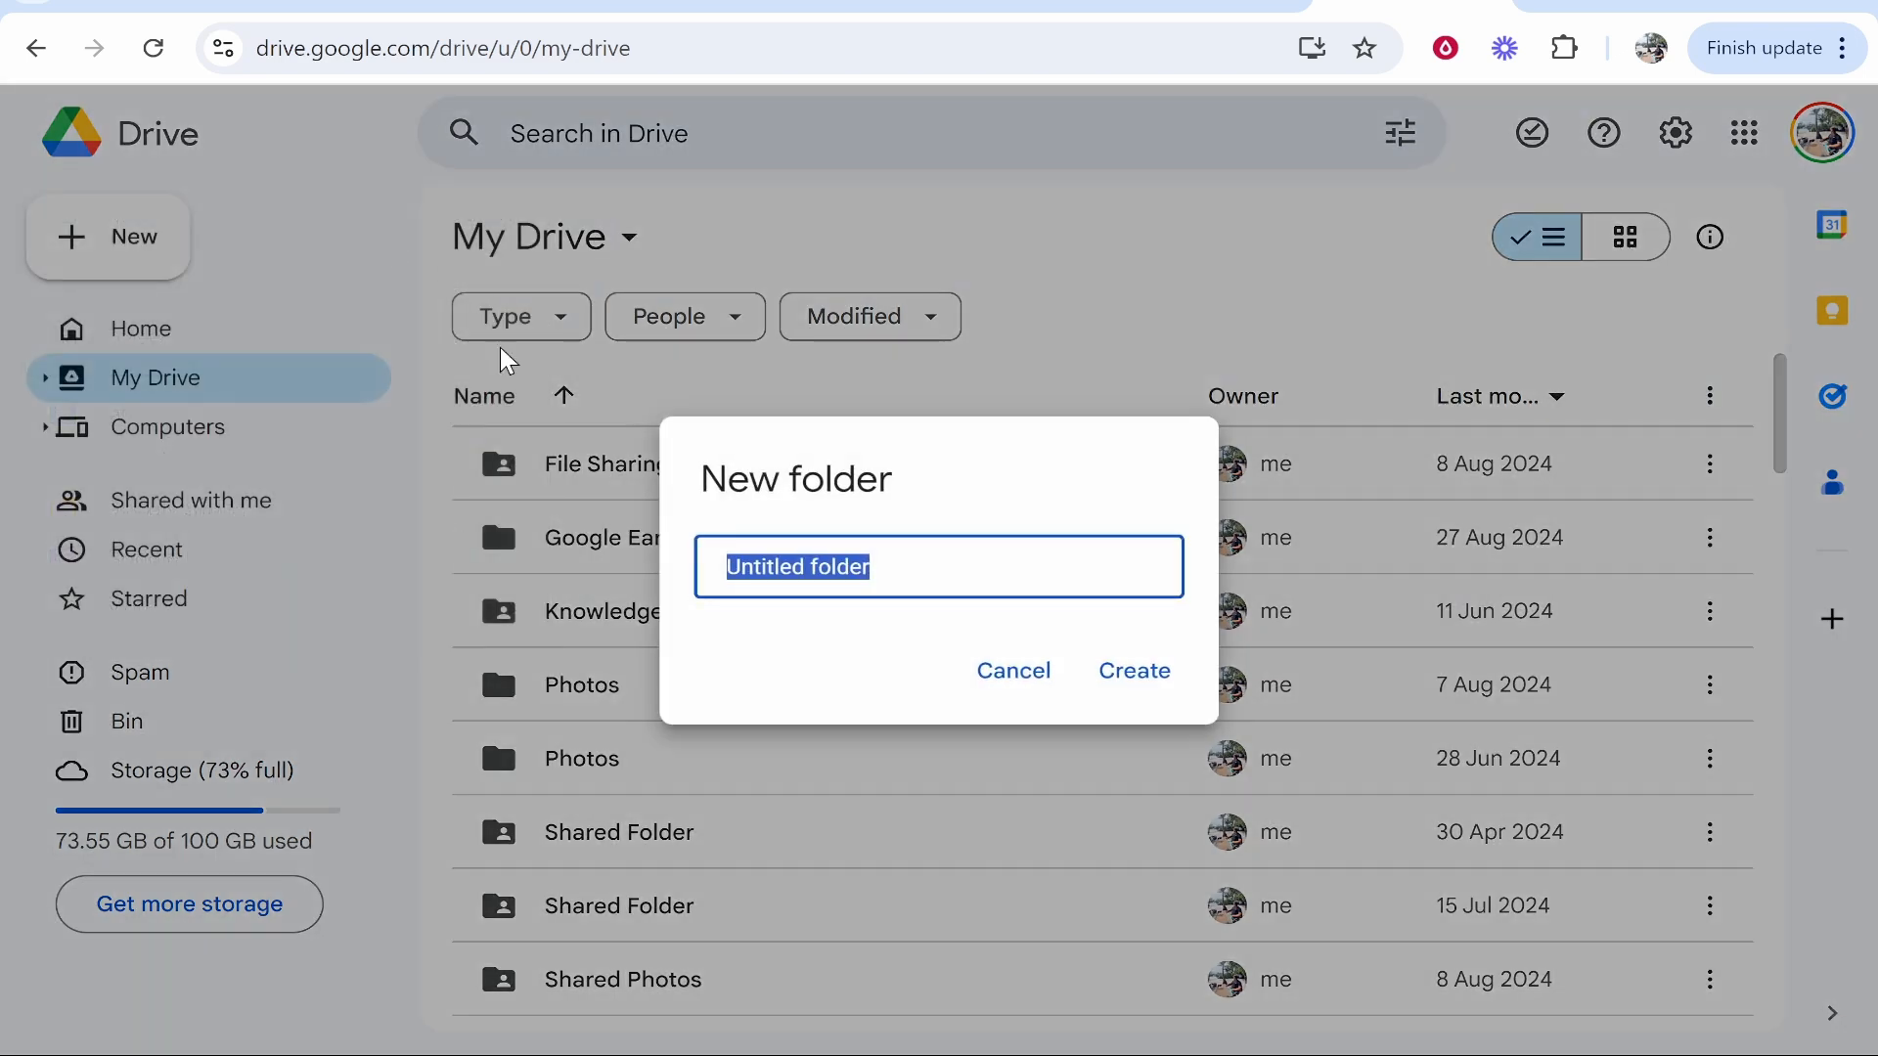
type("Tik")
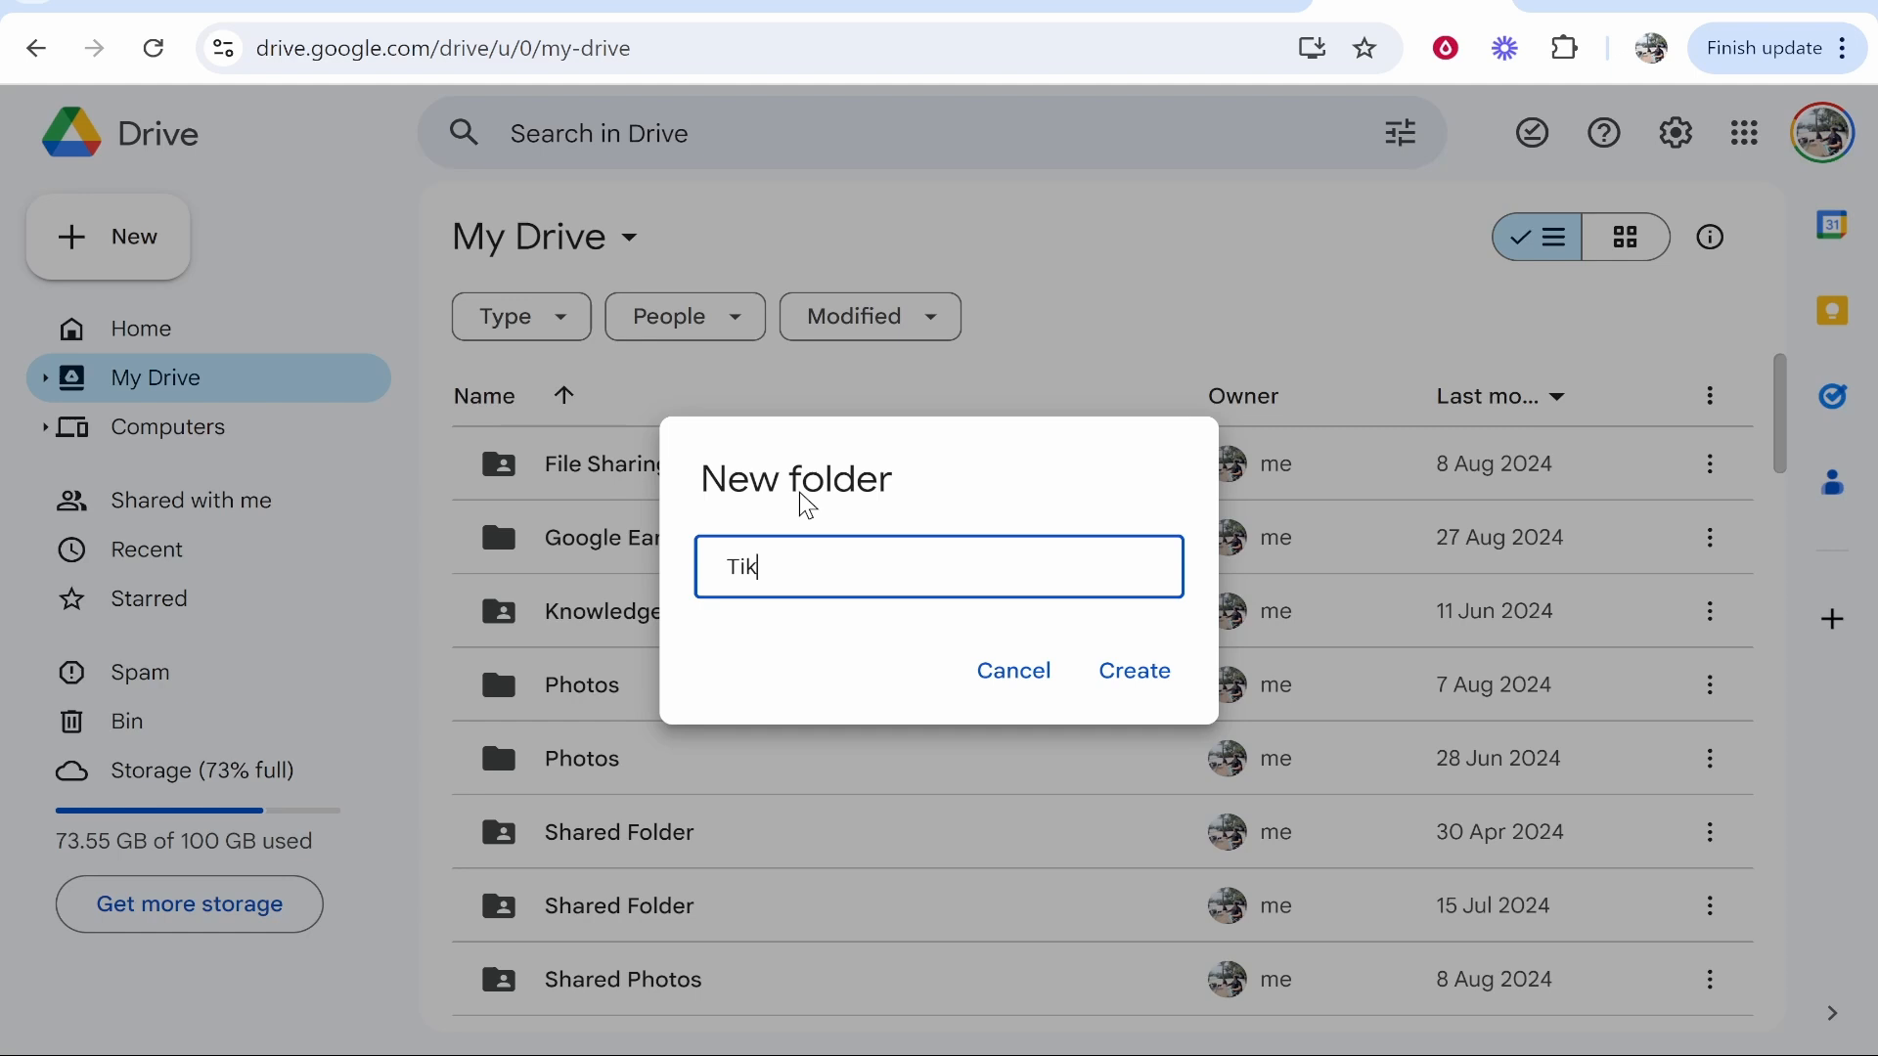
left_click(1132, 669)
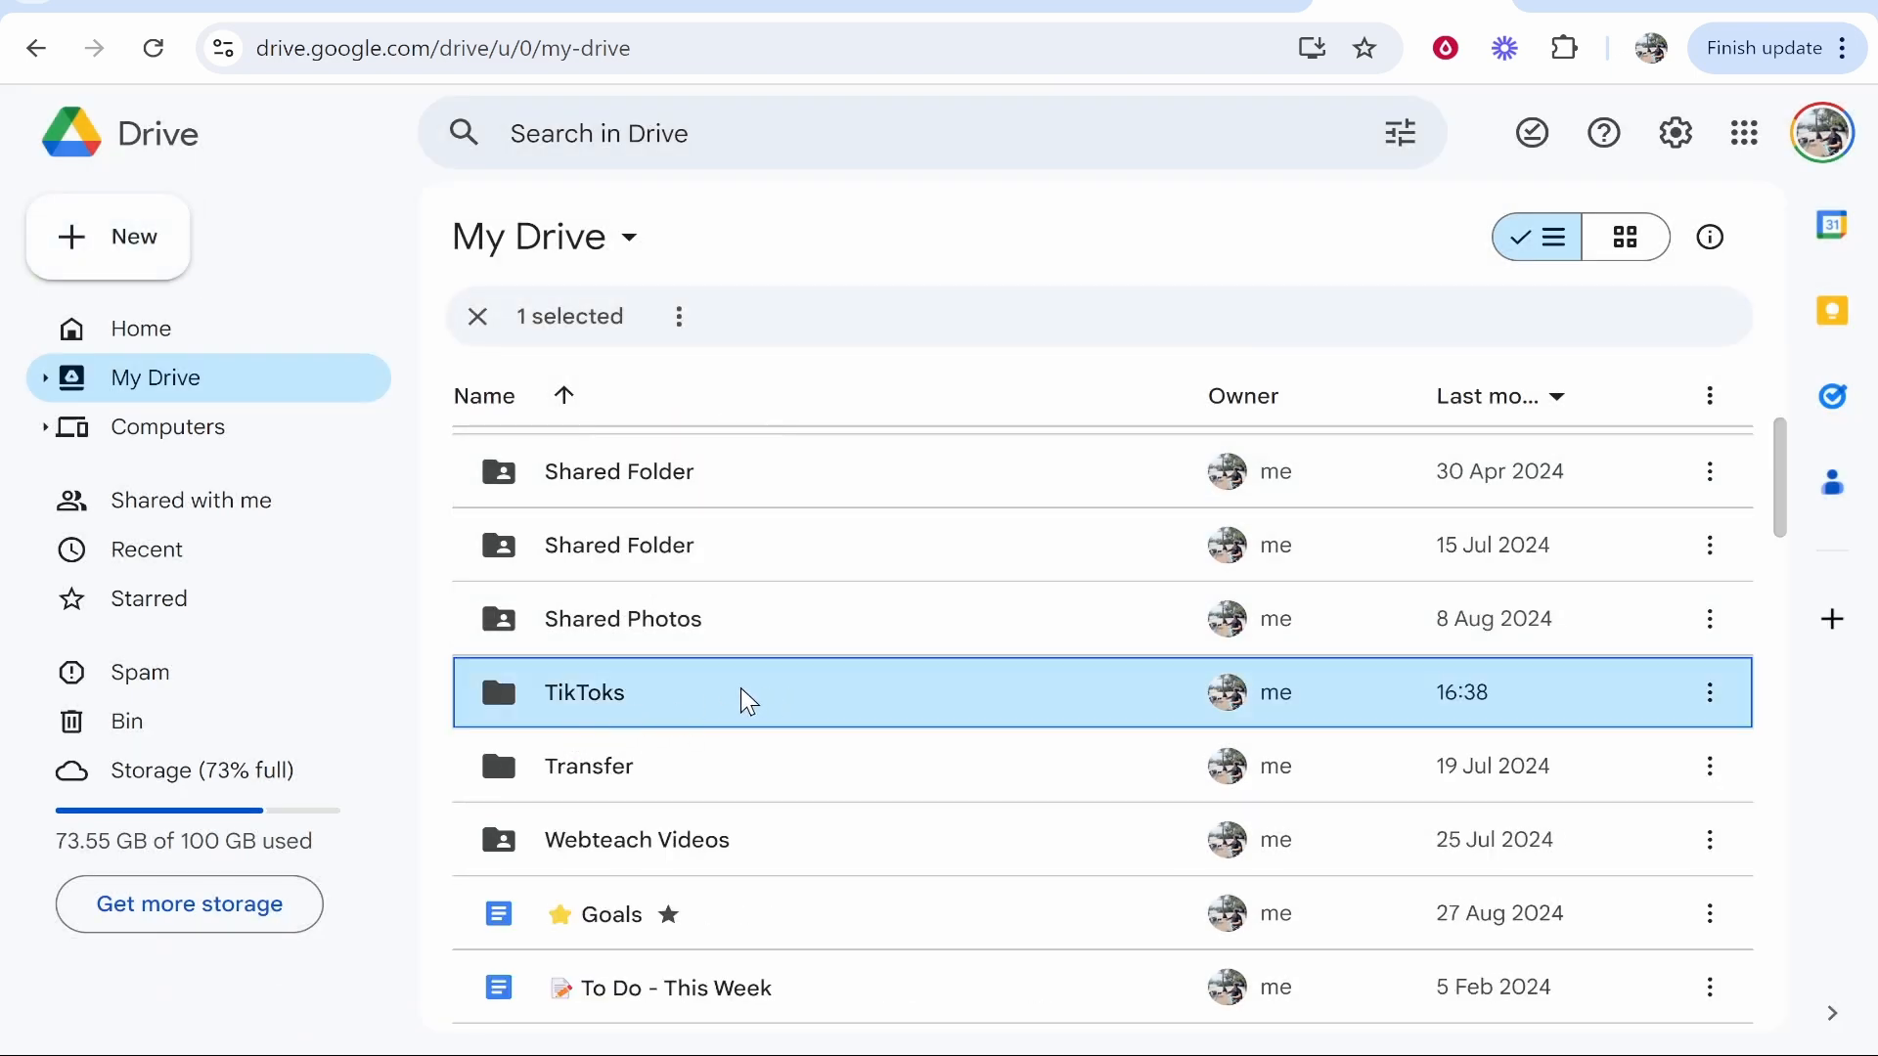
- Upload the 0829.mp4 video from File Explorer into the TikToks folder
double_click(583, 692)
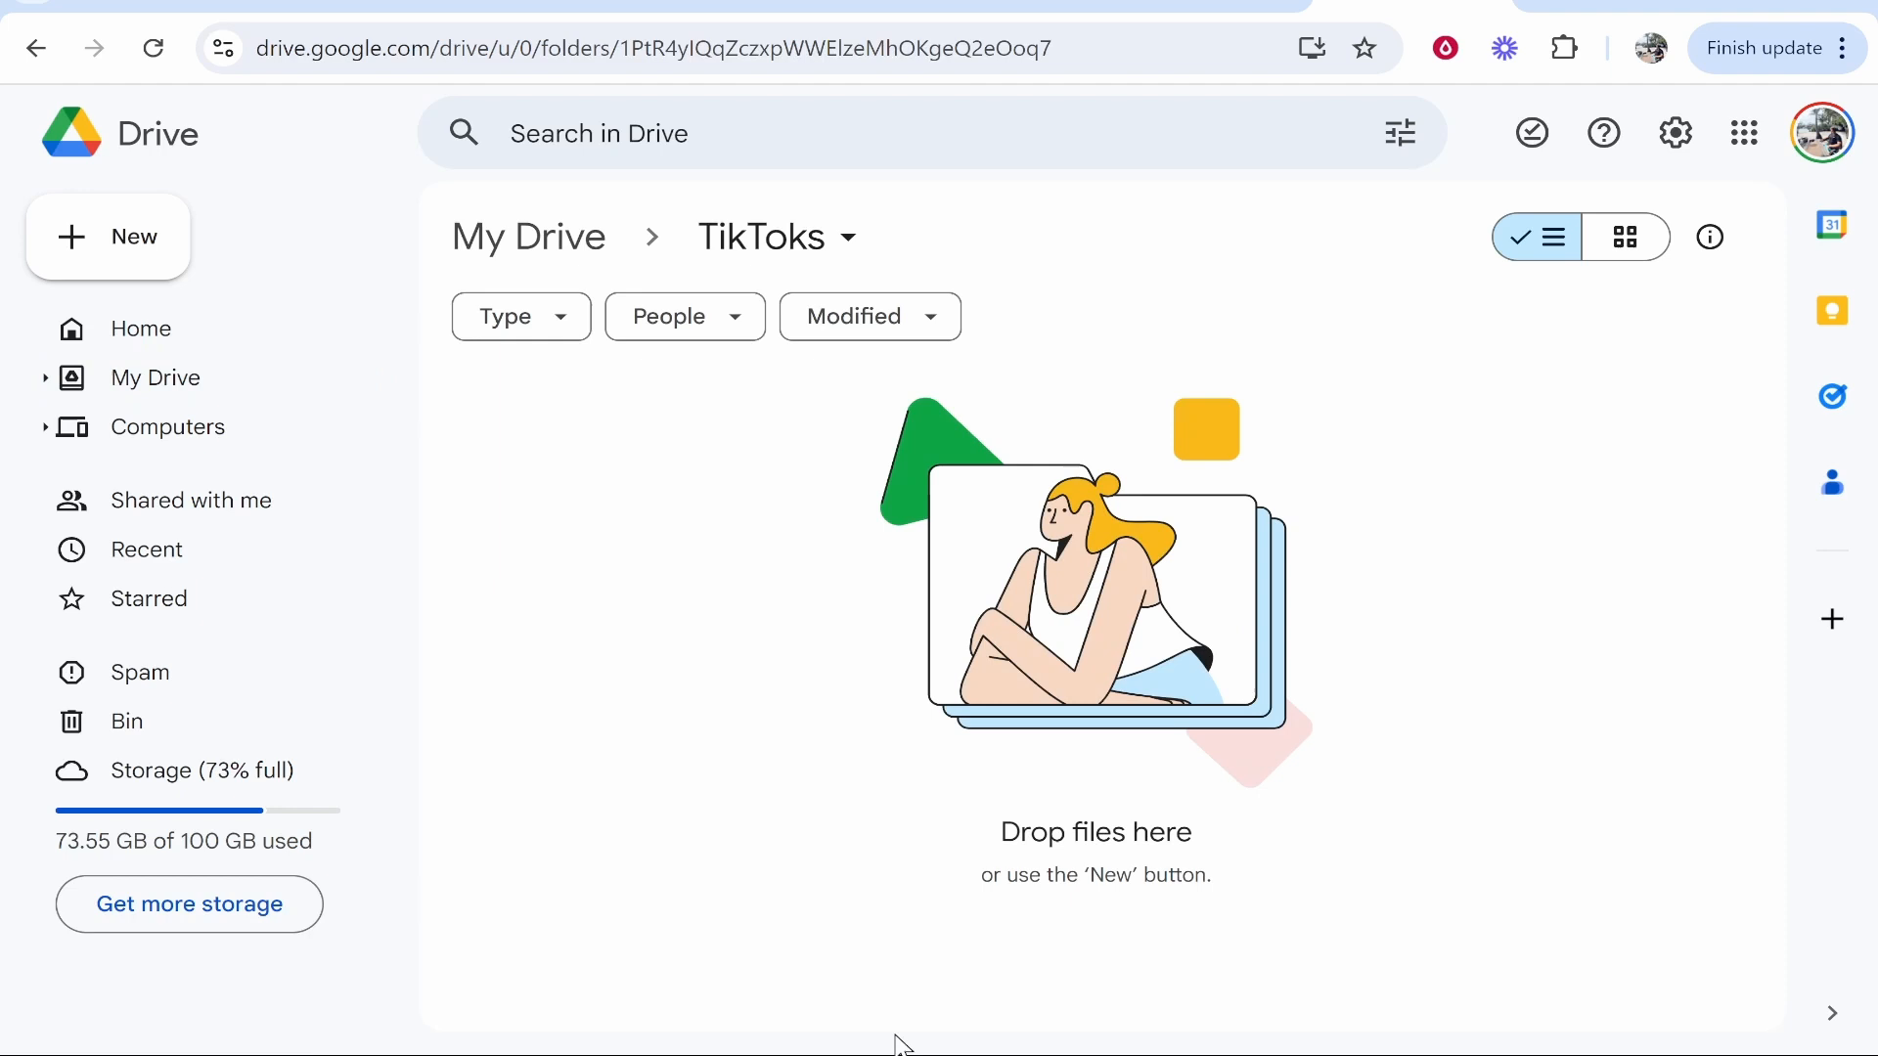
left_click(949, 1021)
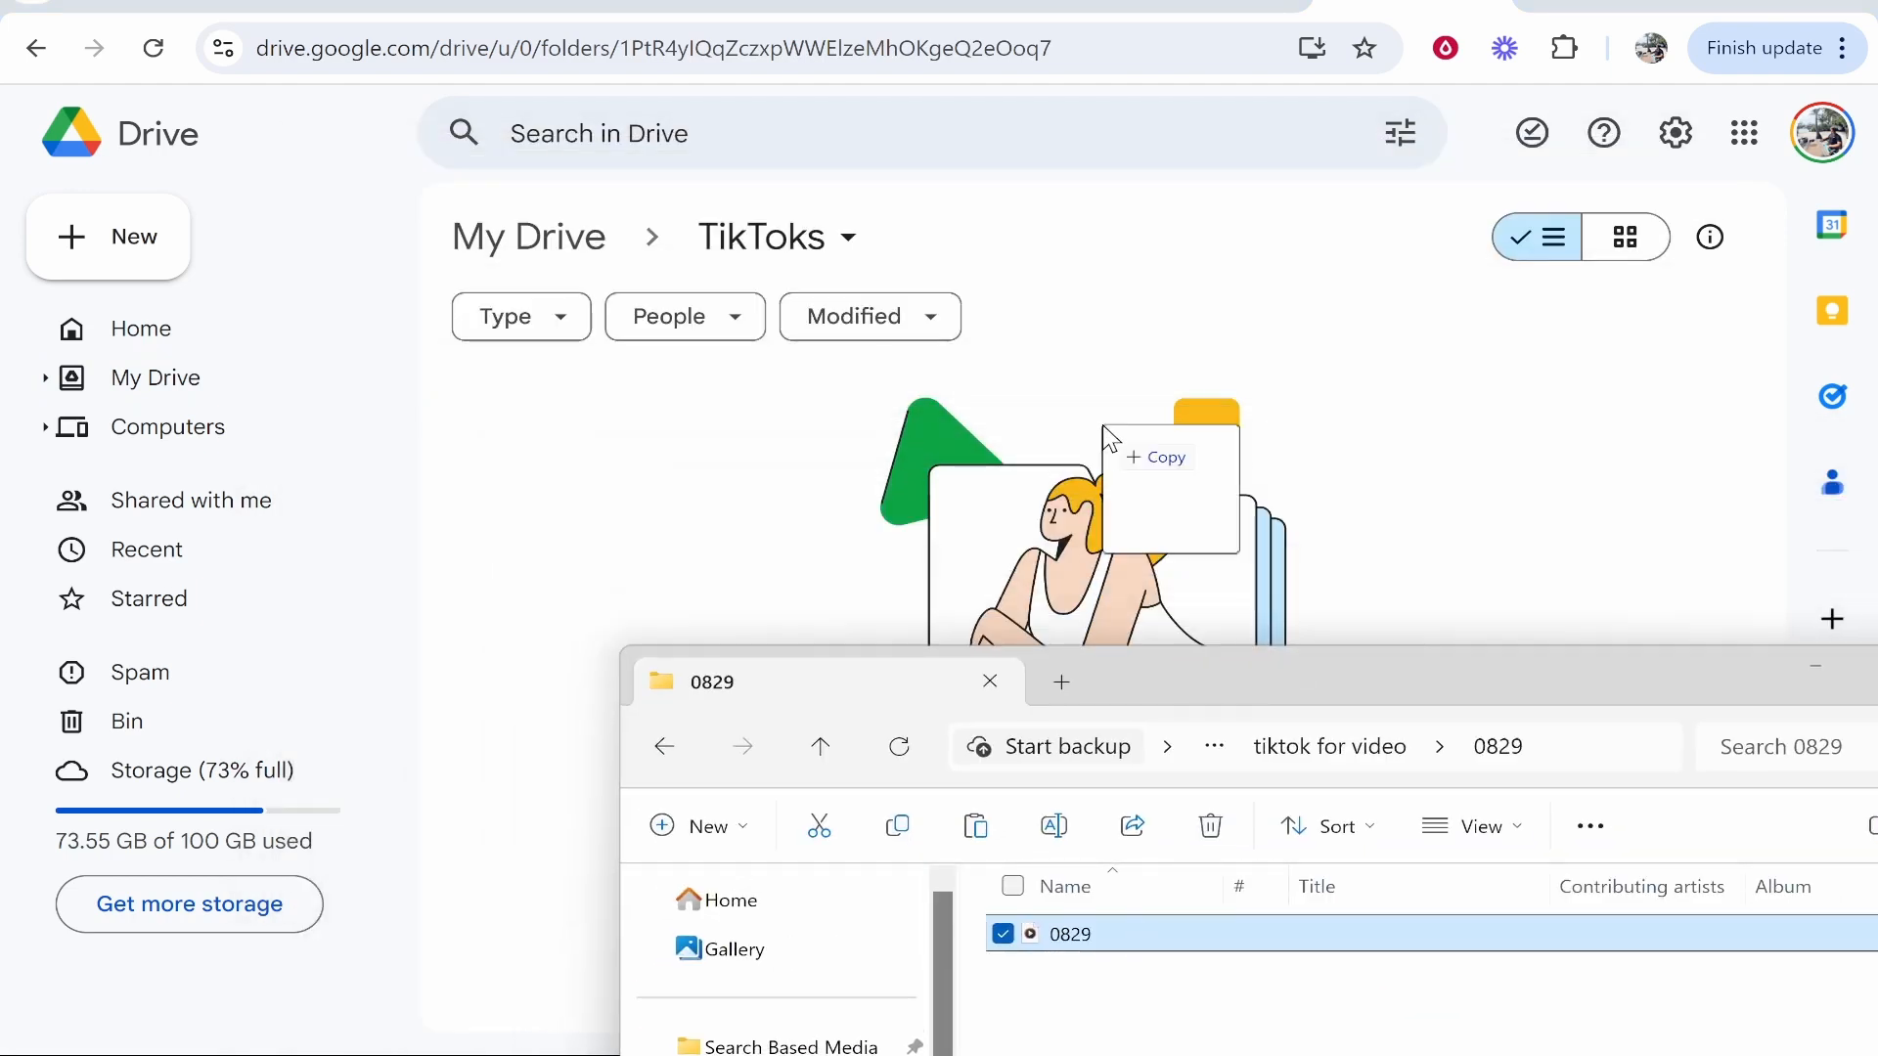
left_click(108, 237)
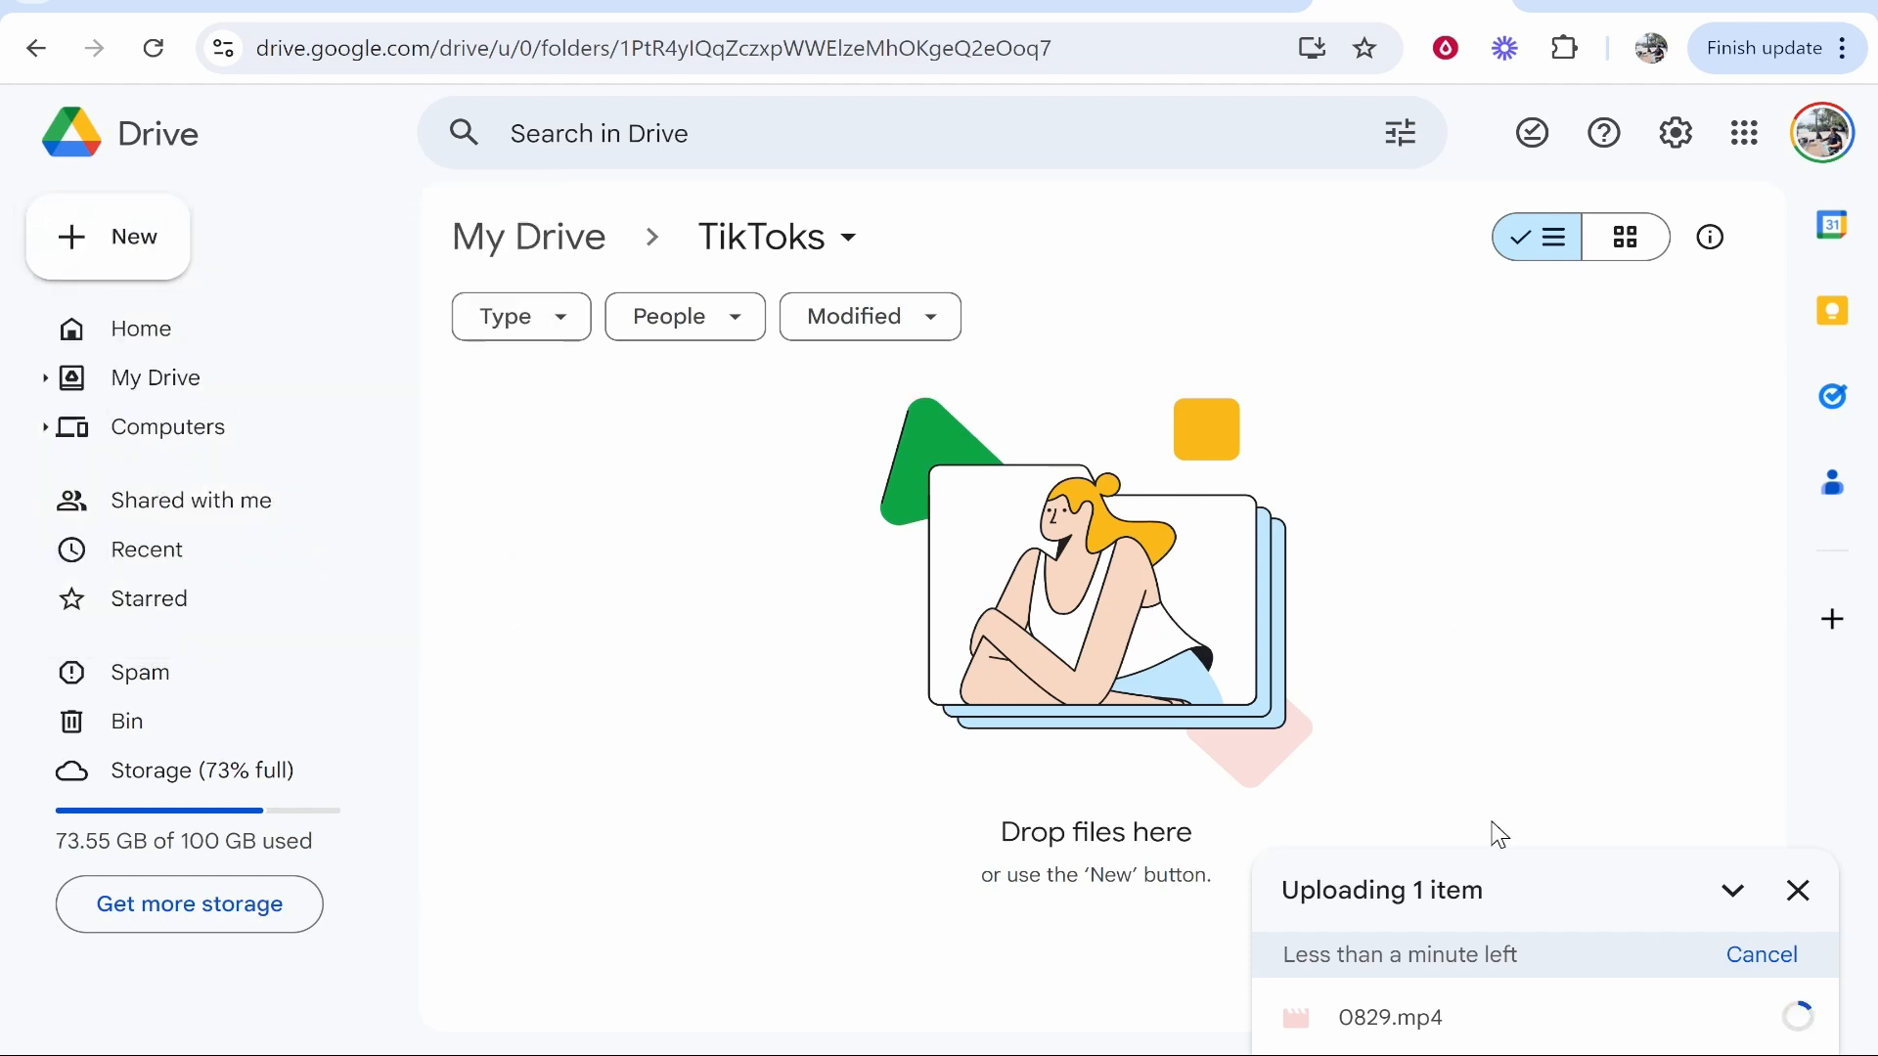
mouse_move(1512, 954)
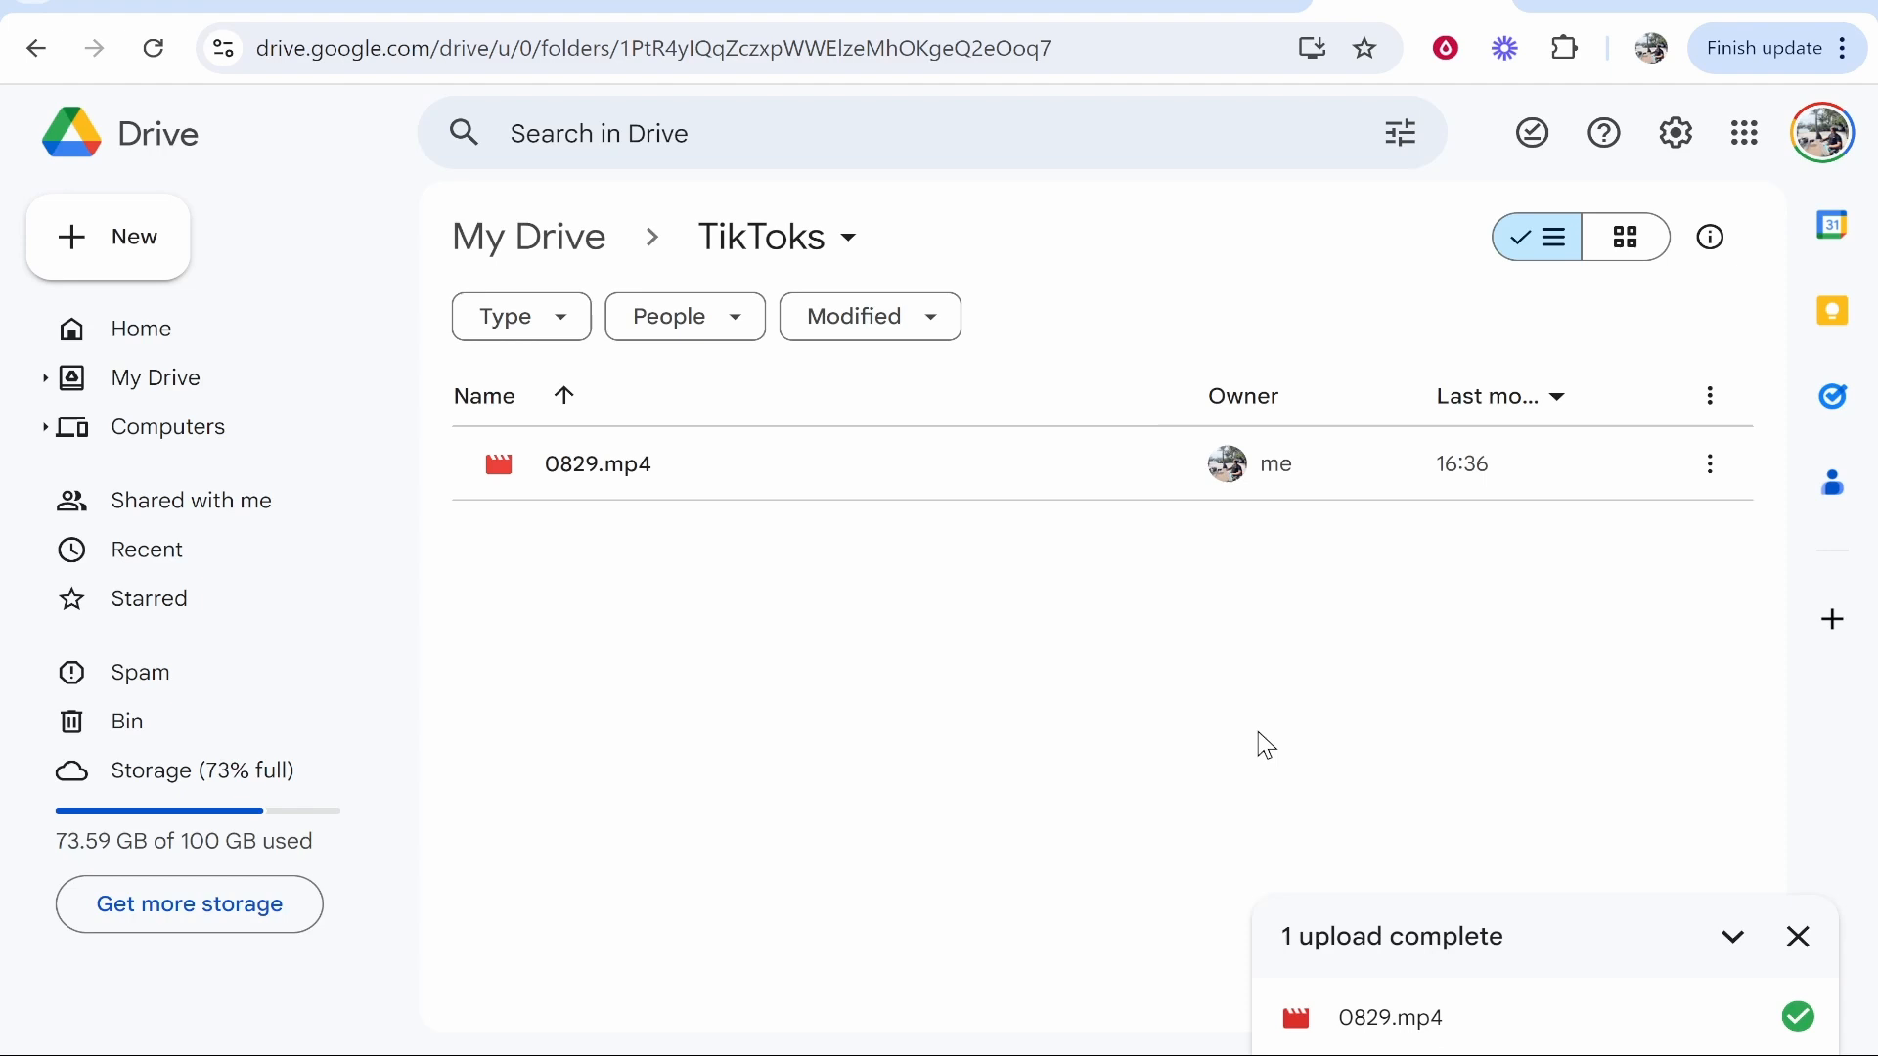
mouse_move(1471, 739)
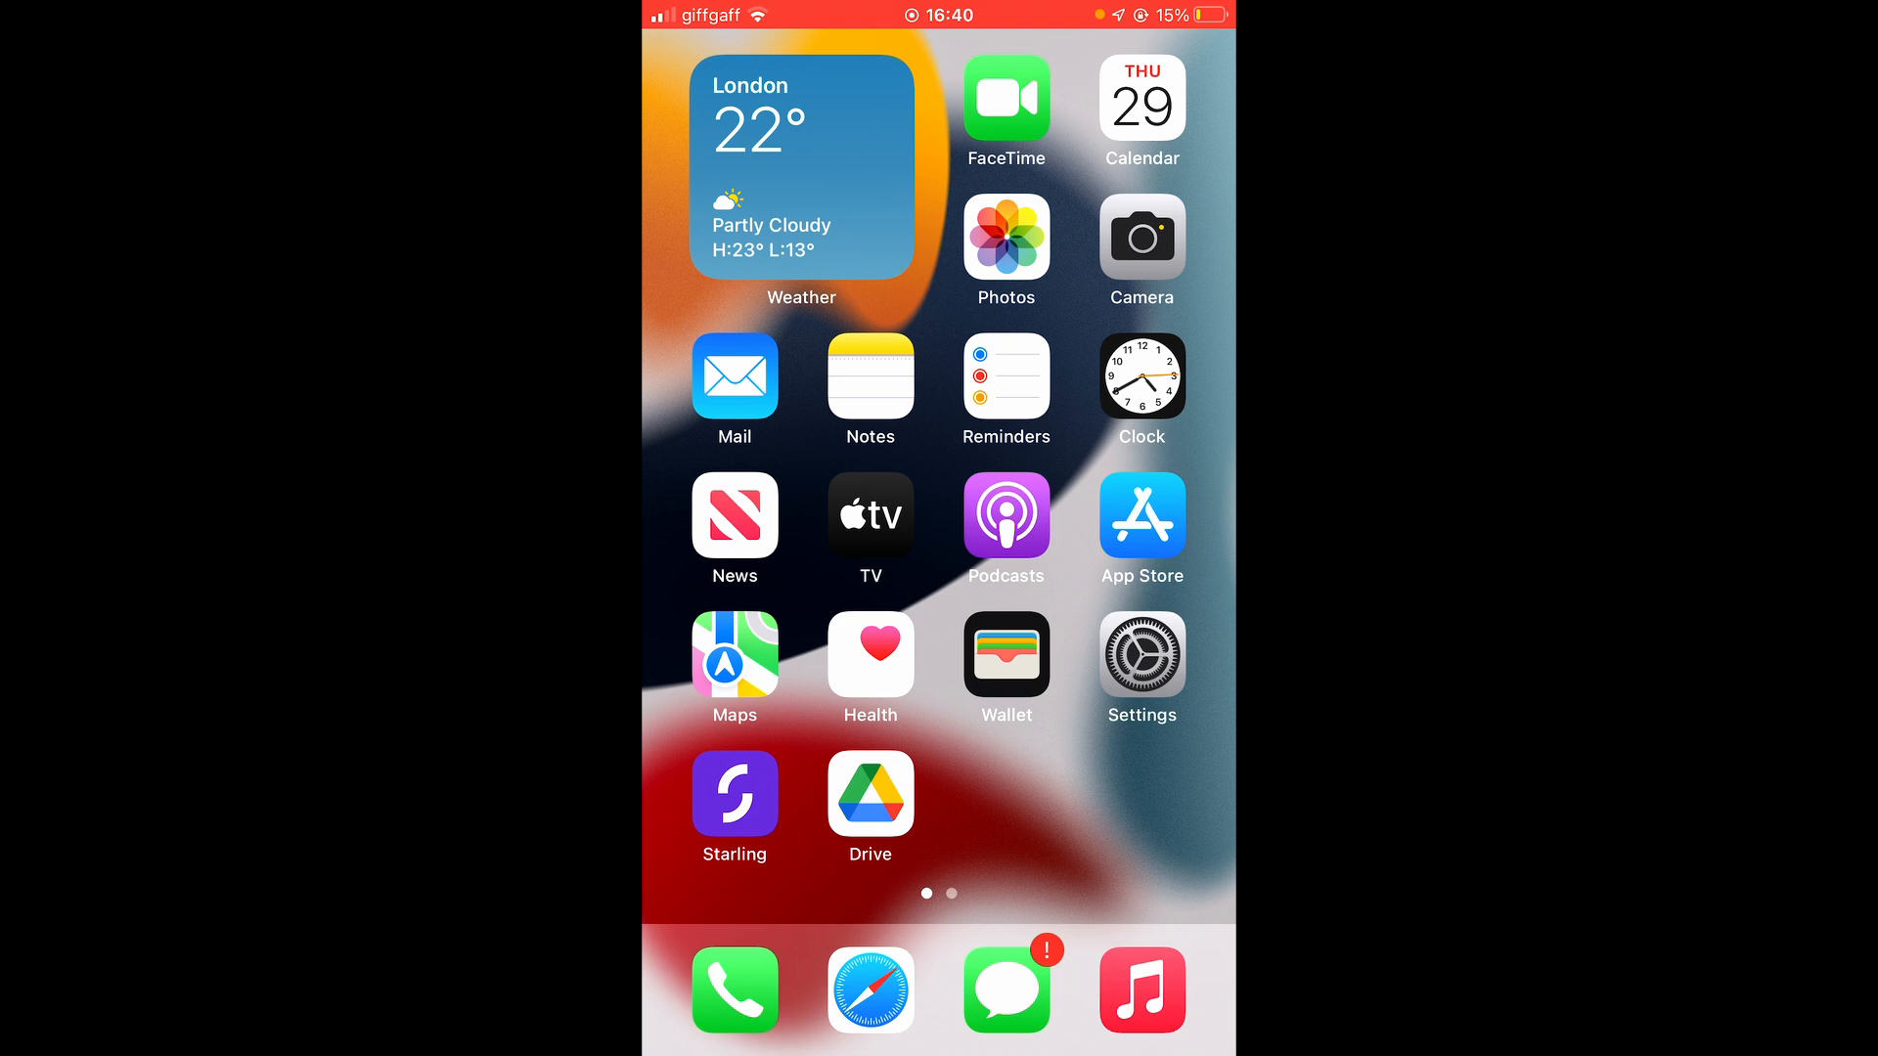
- Launch the Google Drive app on the iPhone from the App Store 'drive' search results
left_click(869, 796)
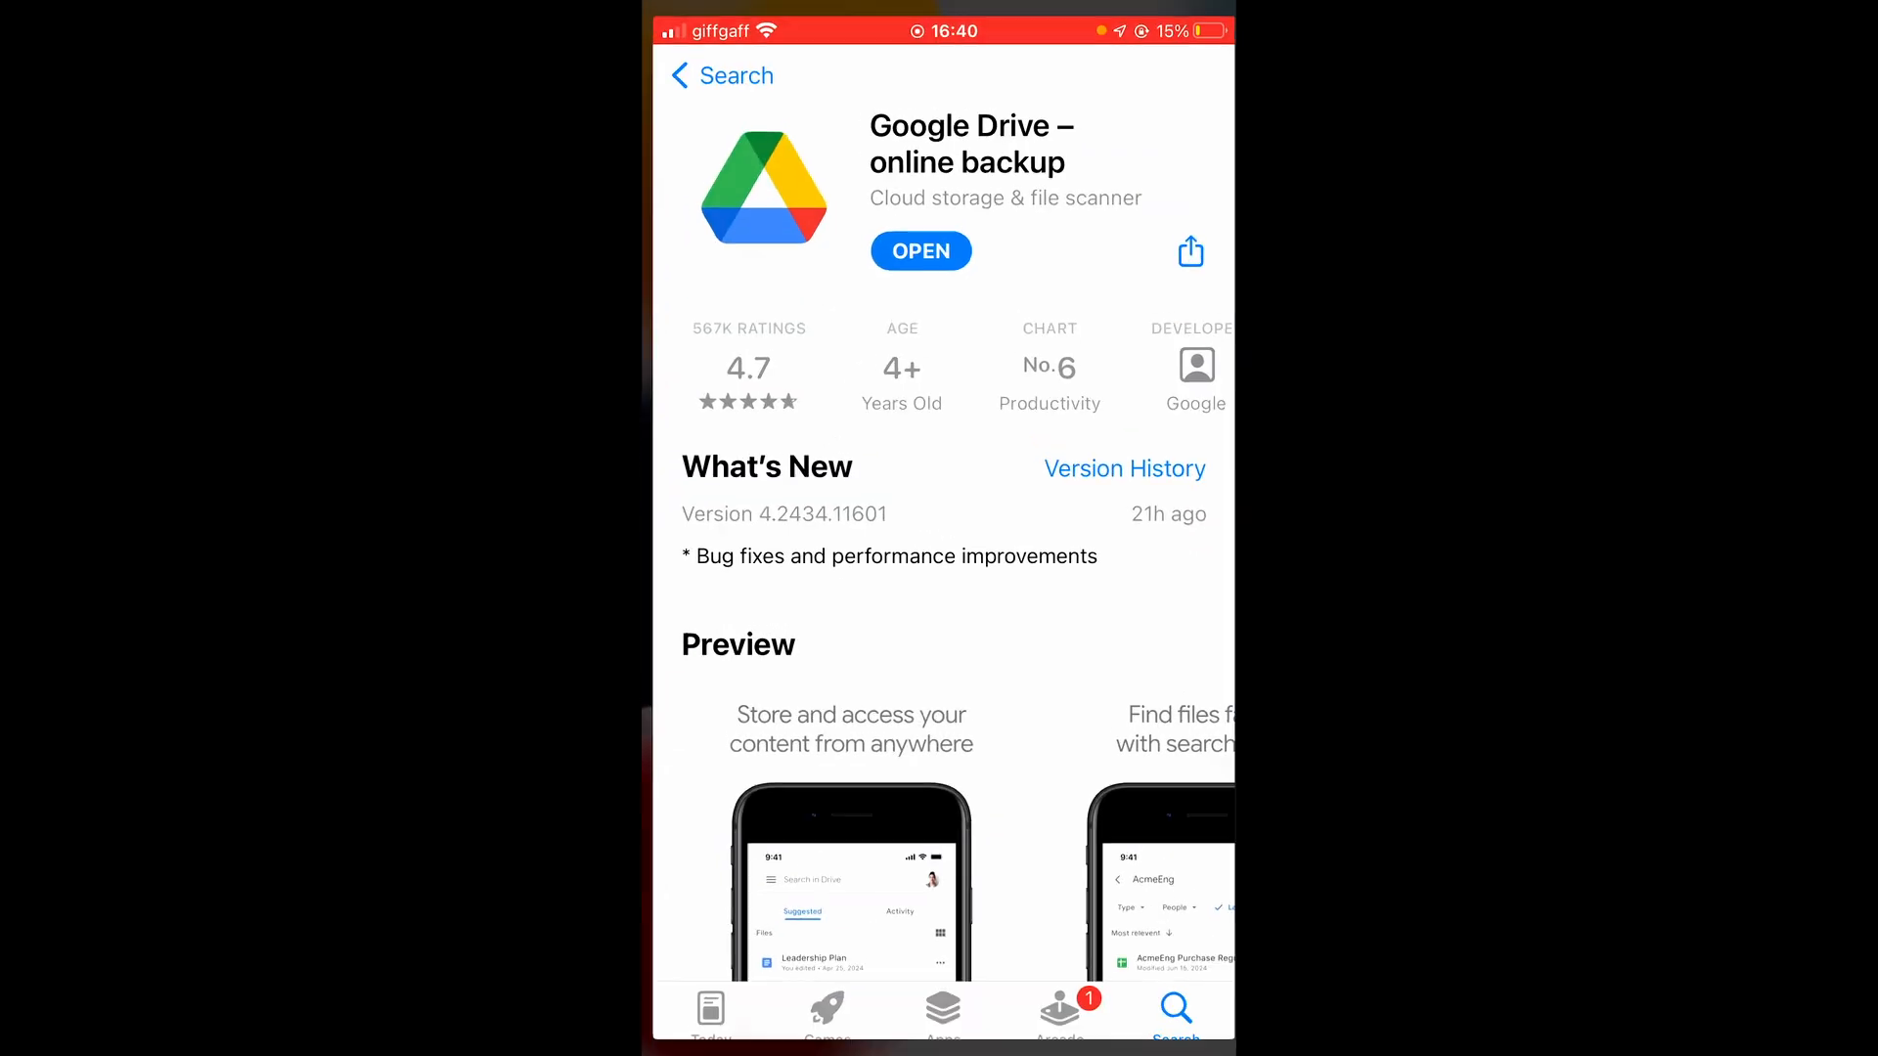
left_click(721, 76)
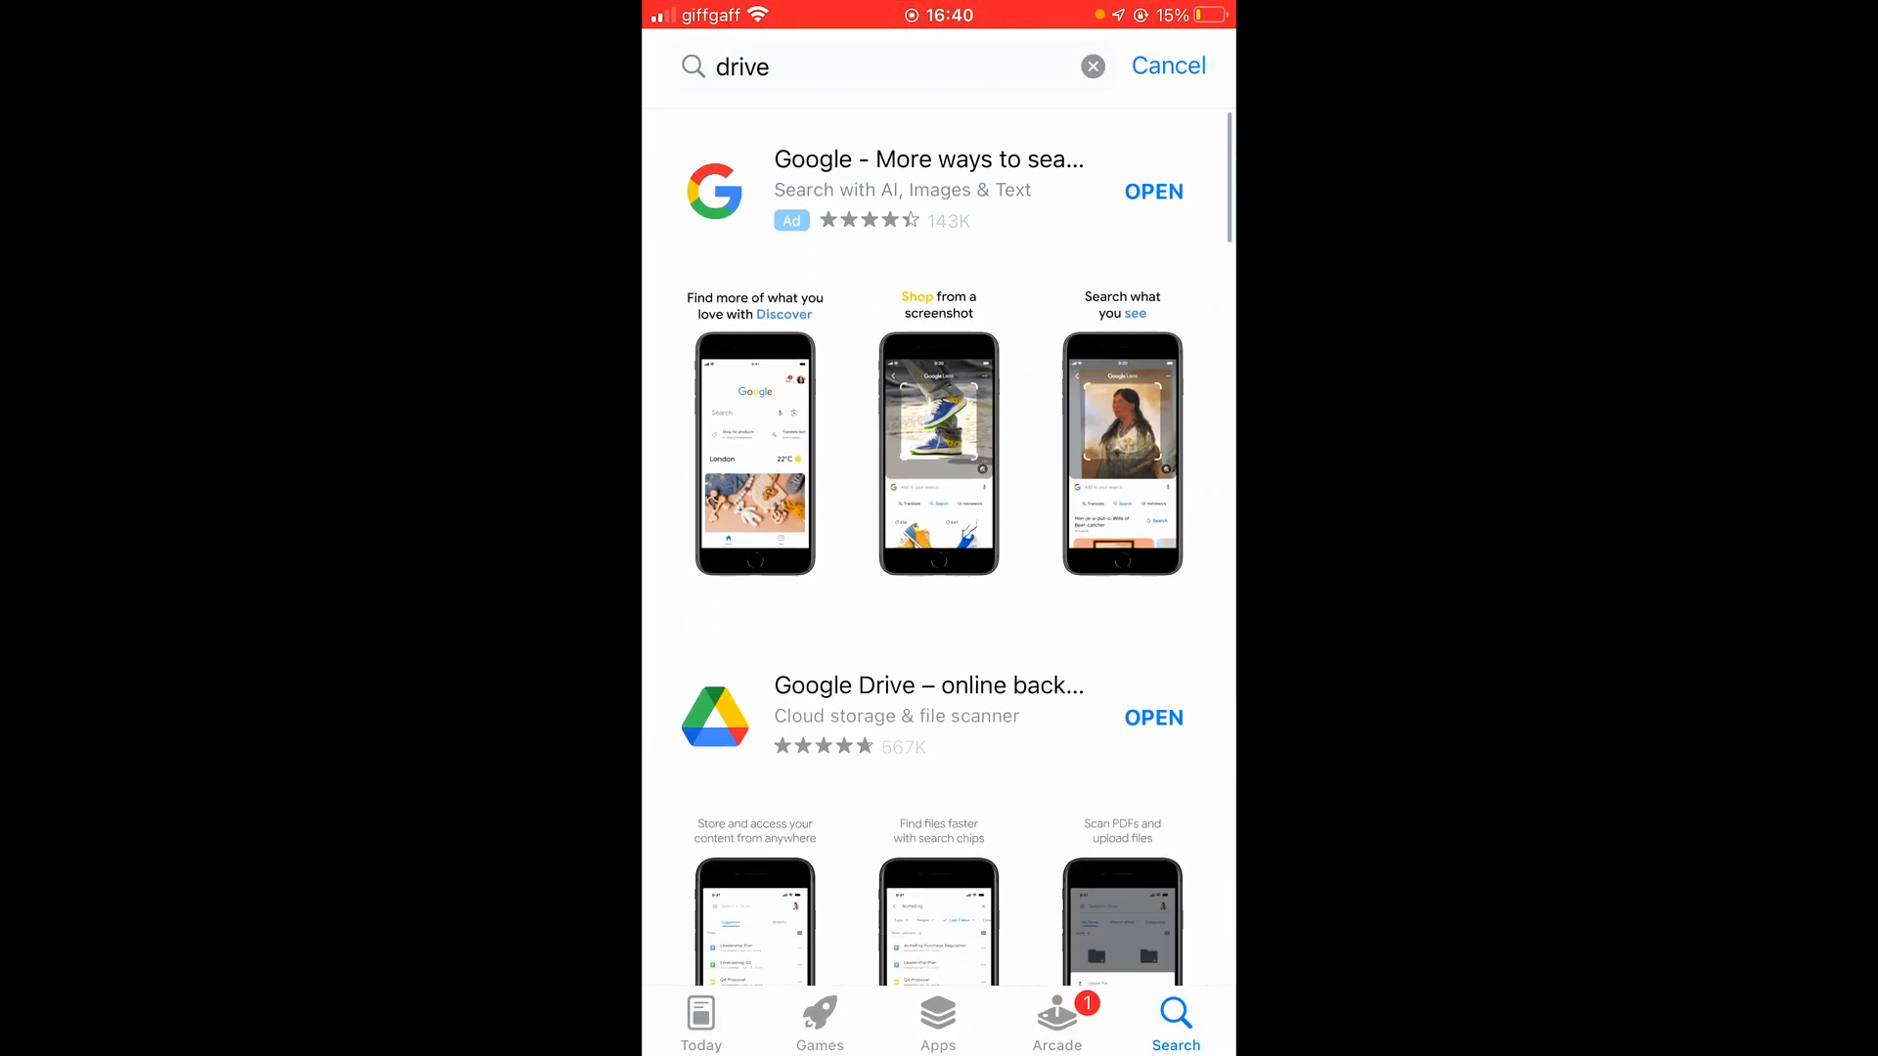
scroll("down", 3)
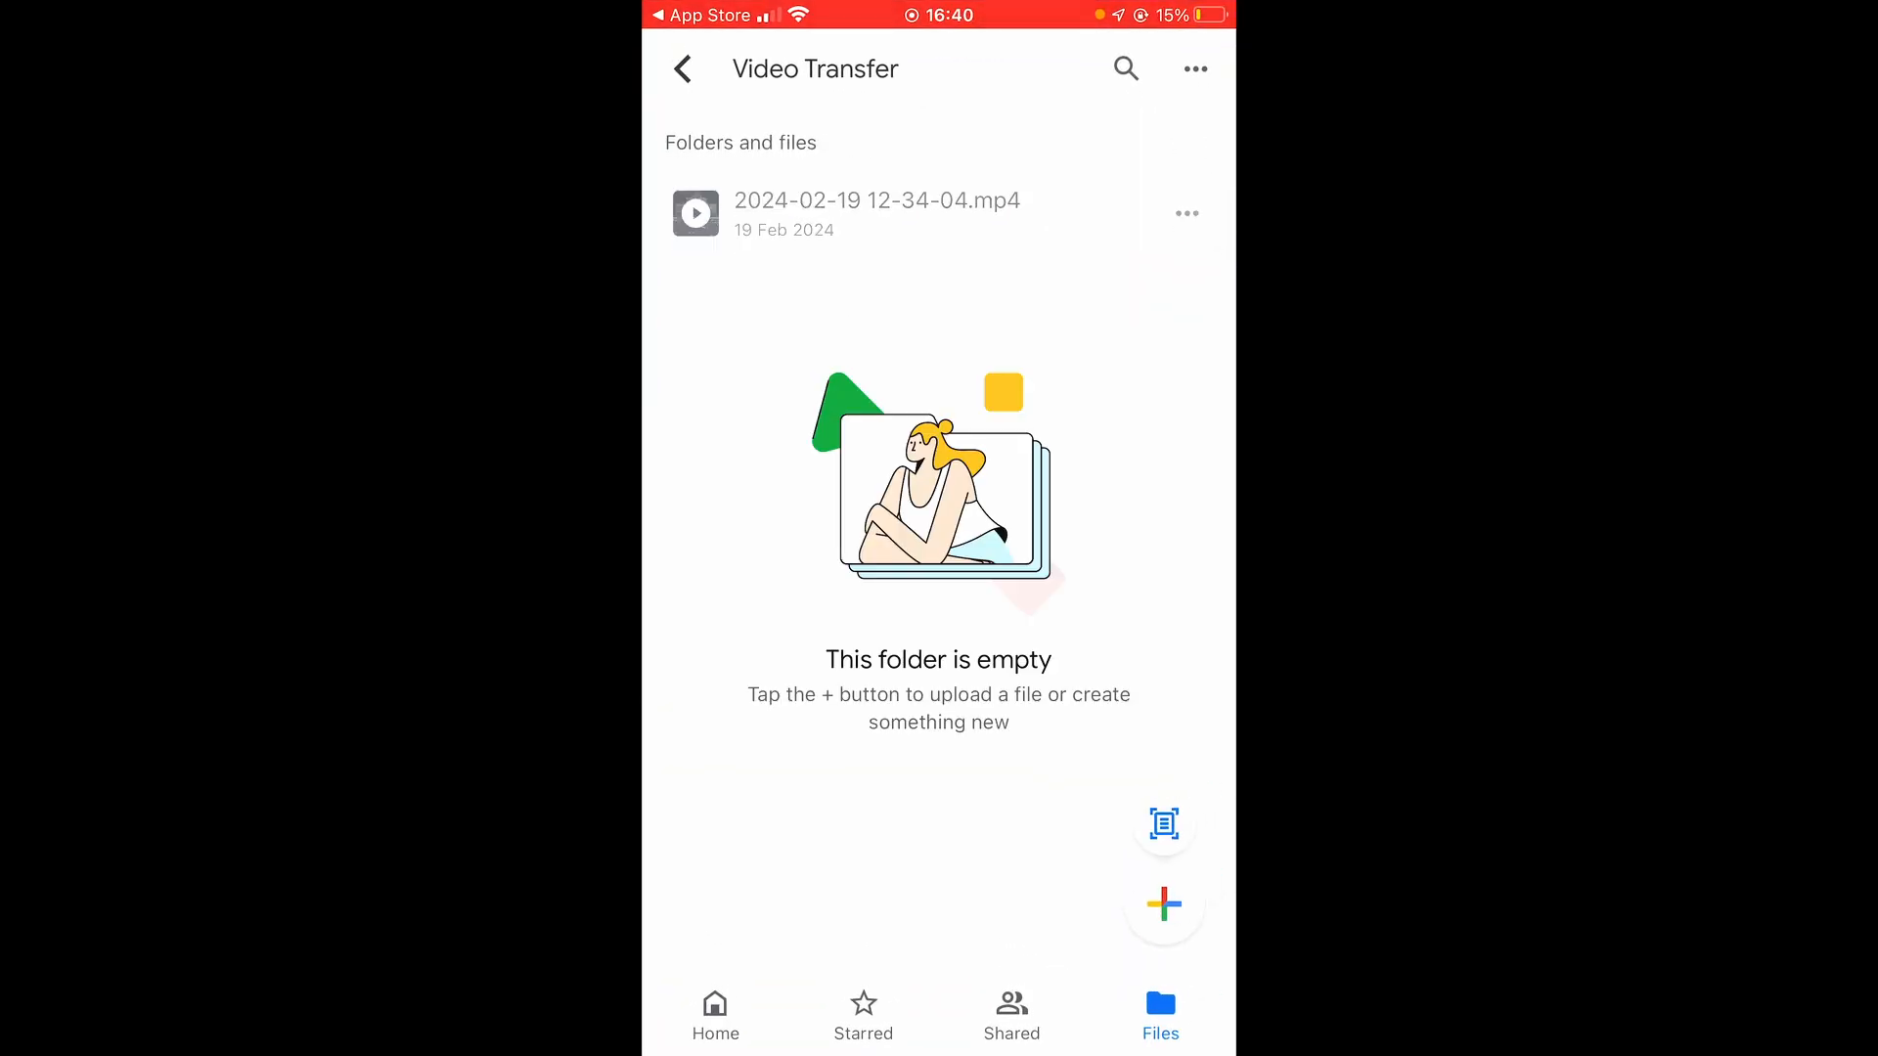
- Show My Drive folders sorted by Last opened by me to reach TikToks
left_click(716, 1015)
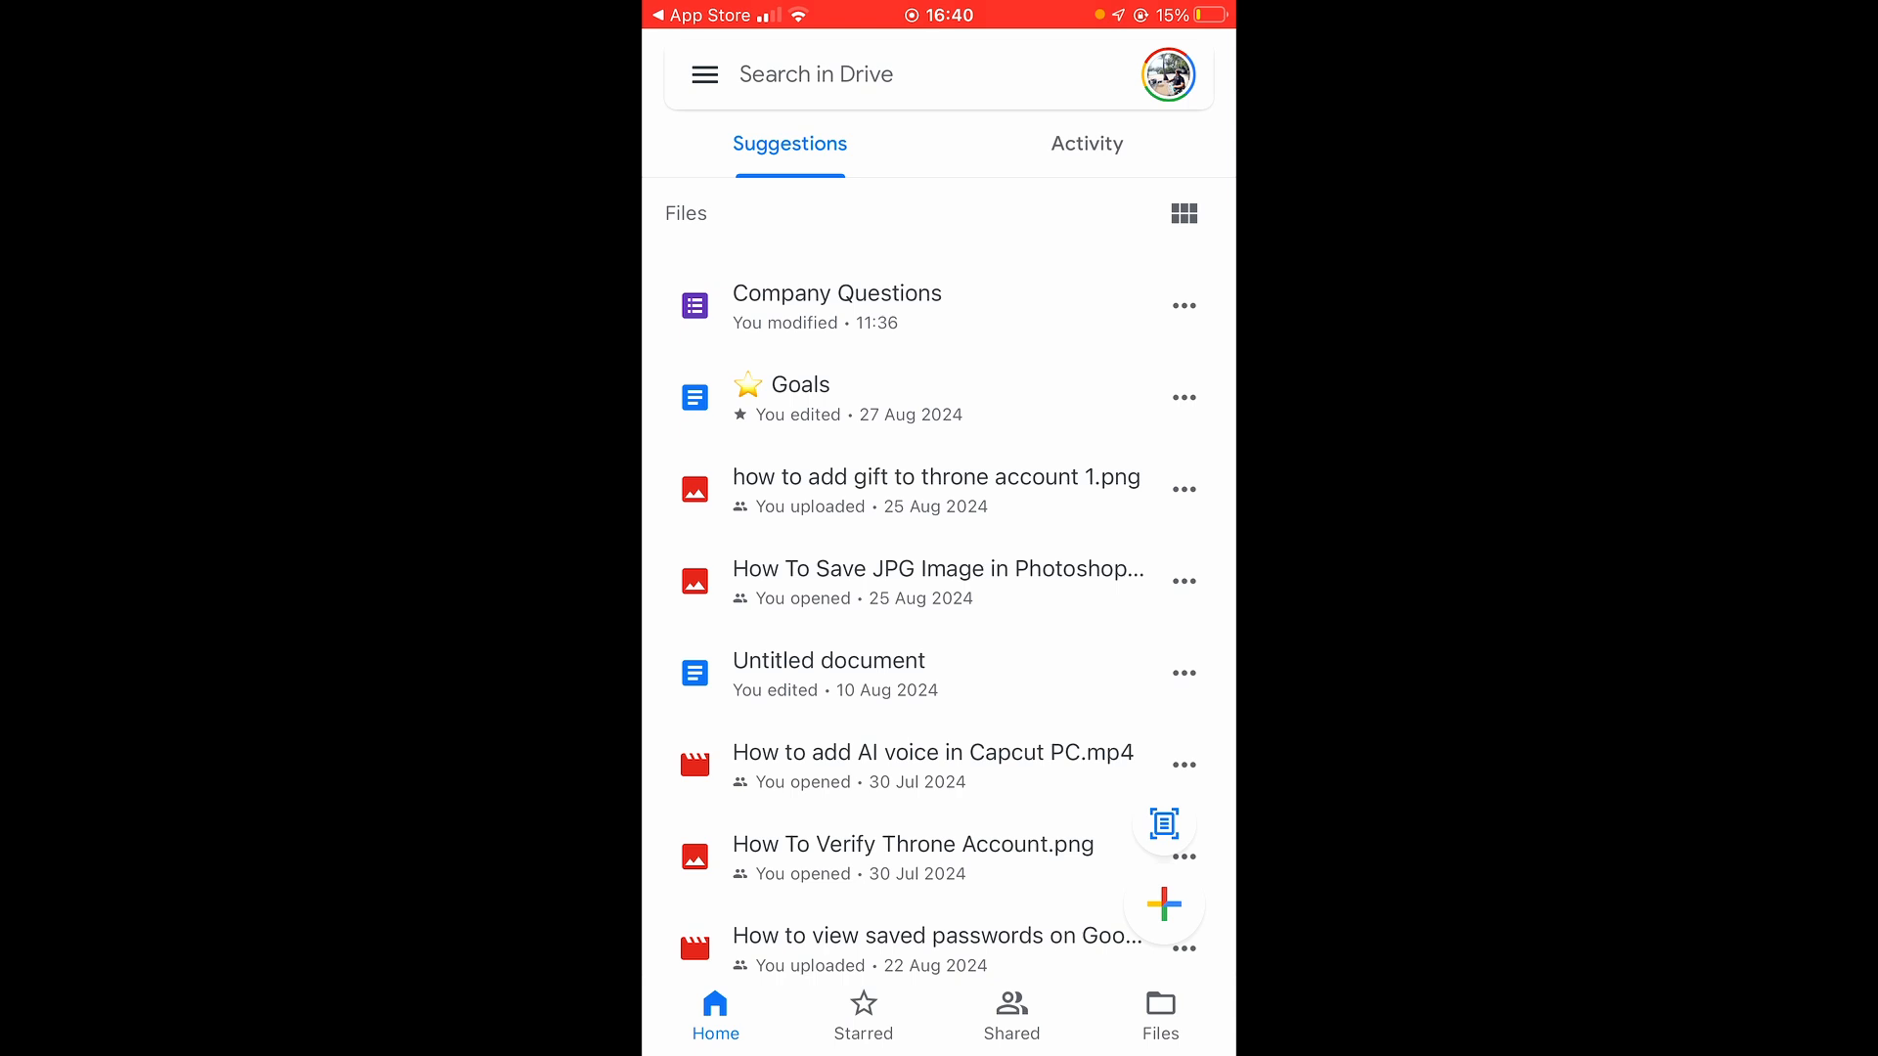
left_click(1158, 1015)
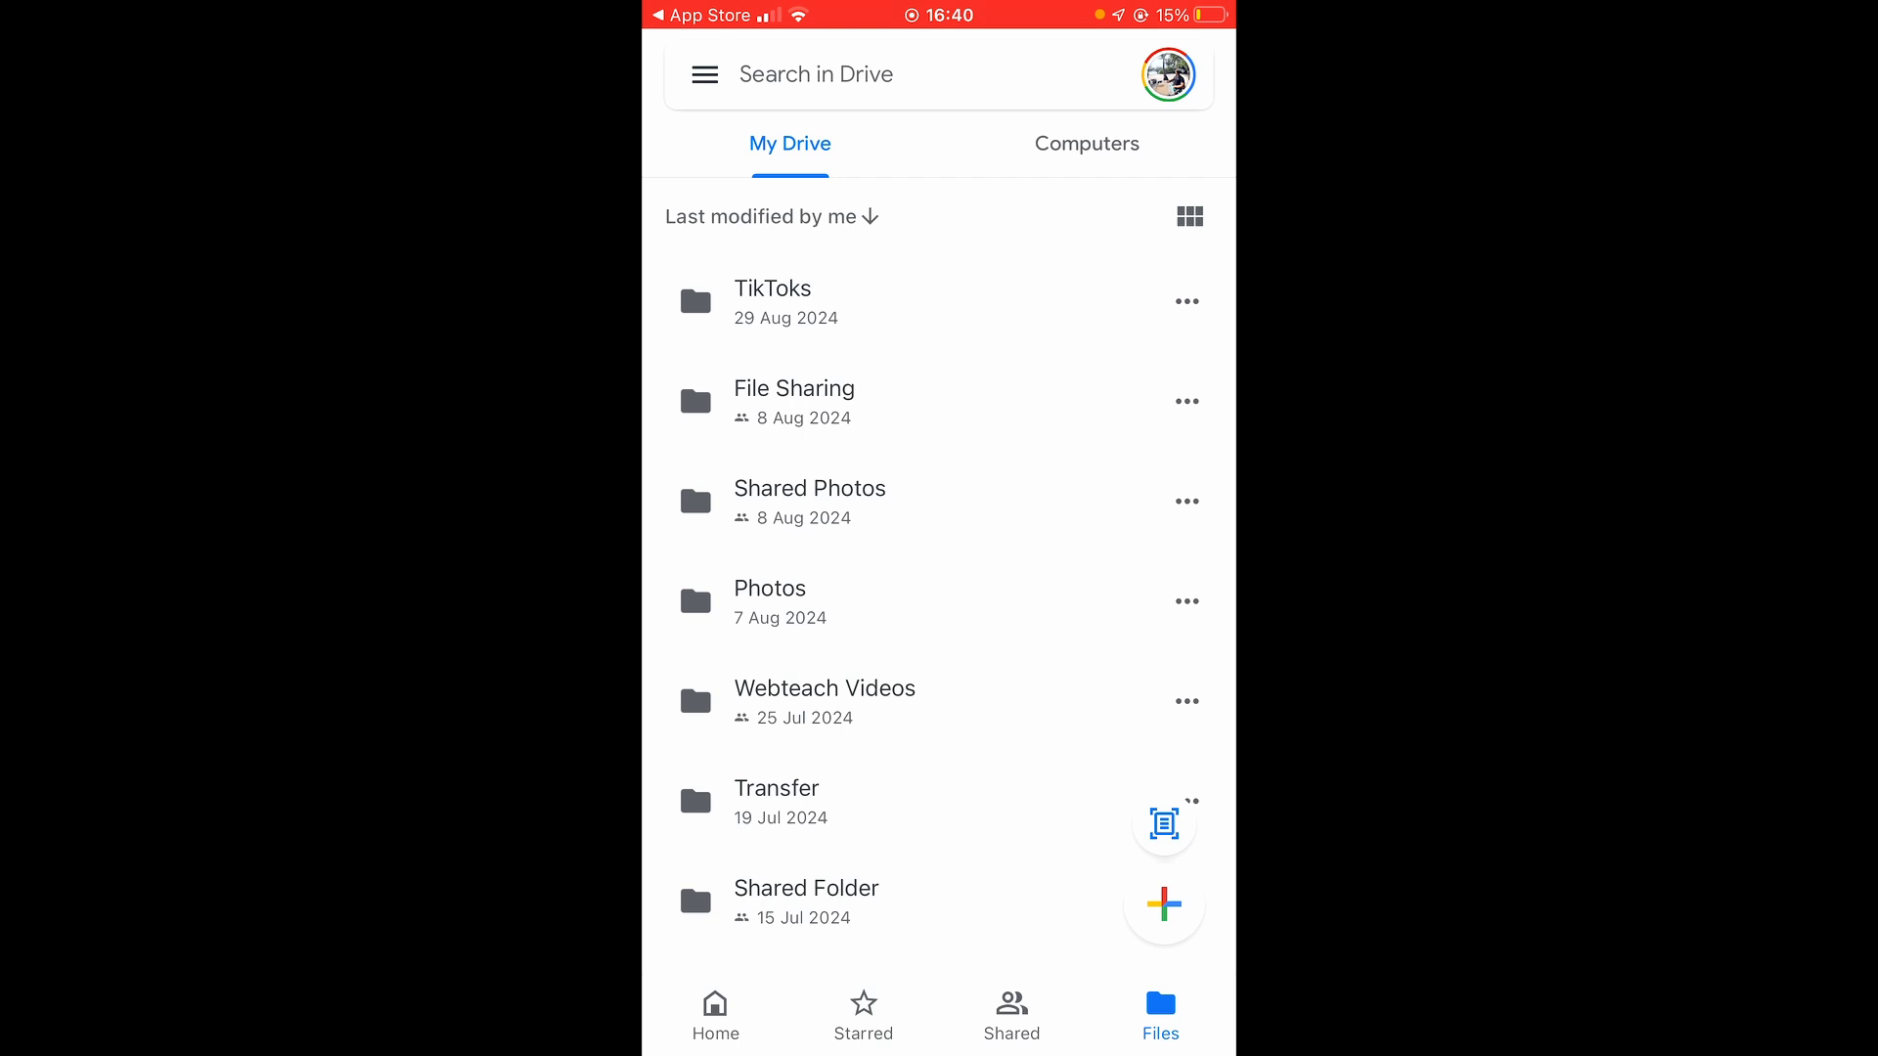
left_click(759, 217)
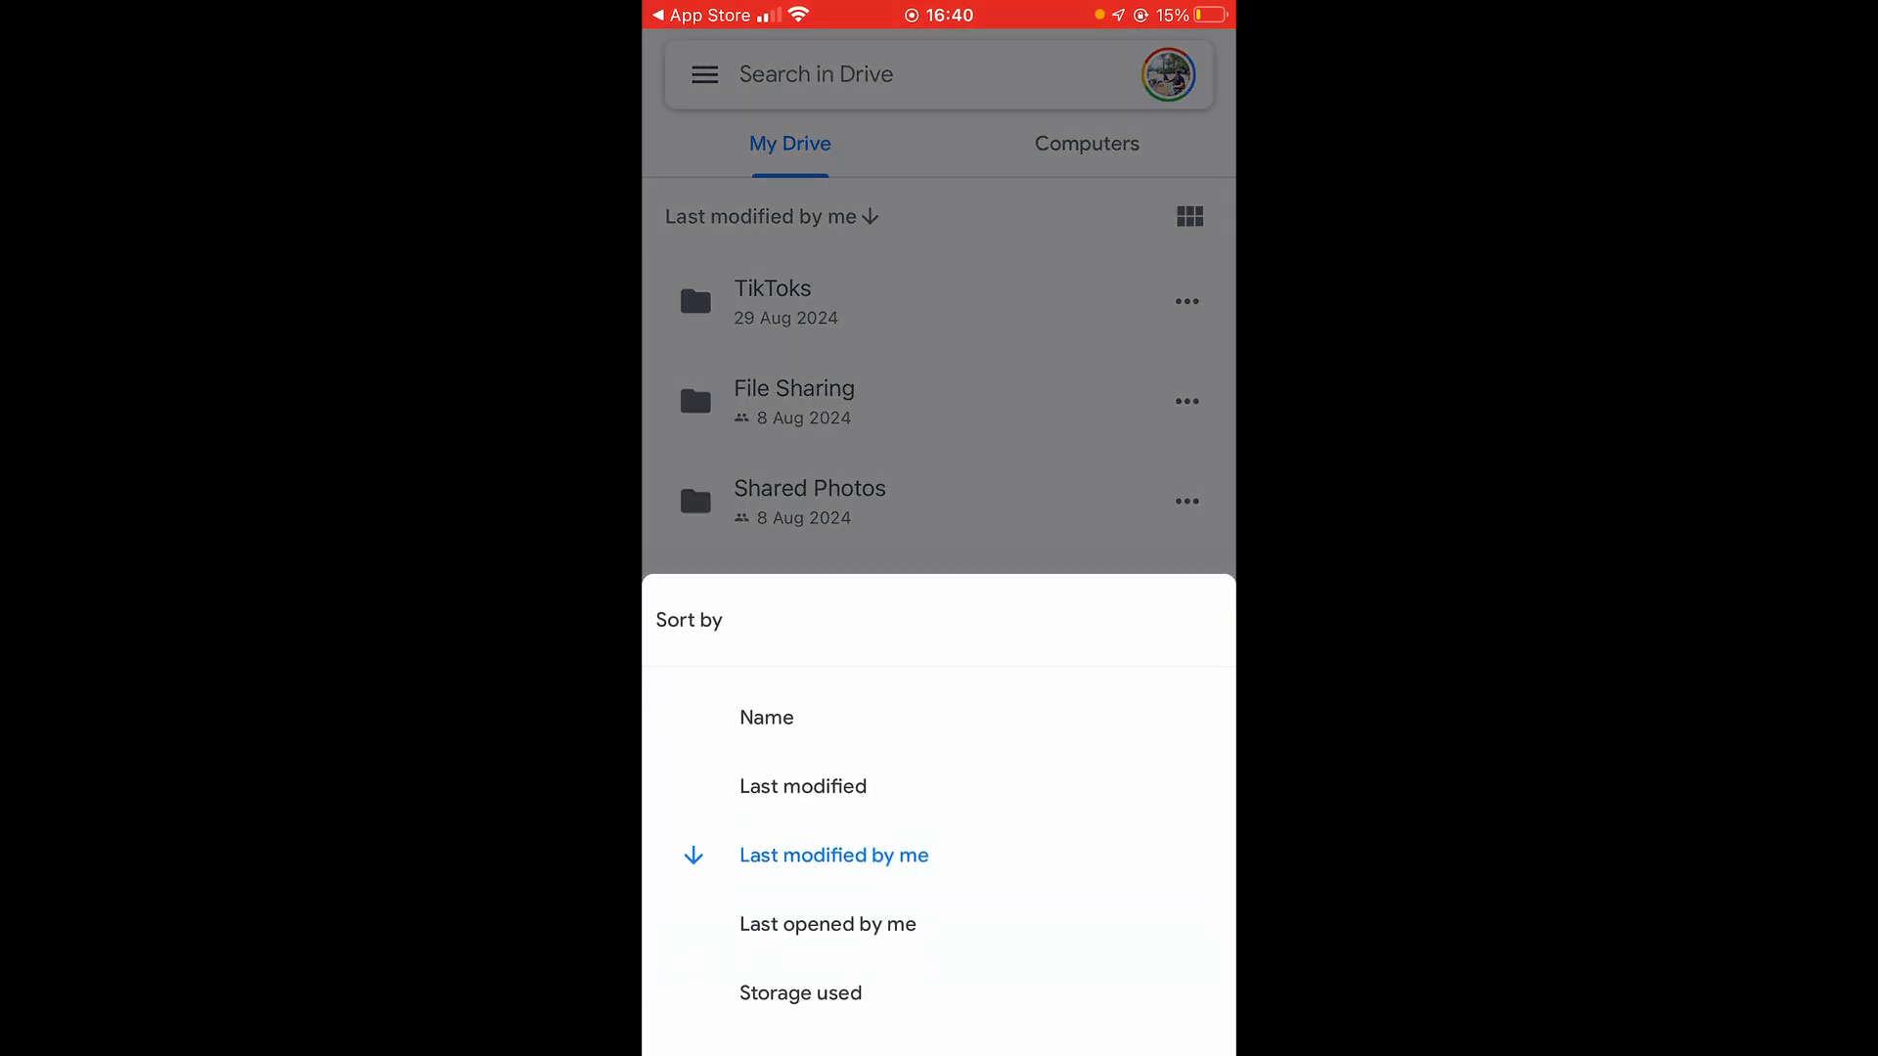
left_click(833, 855)
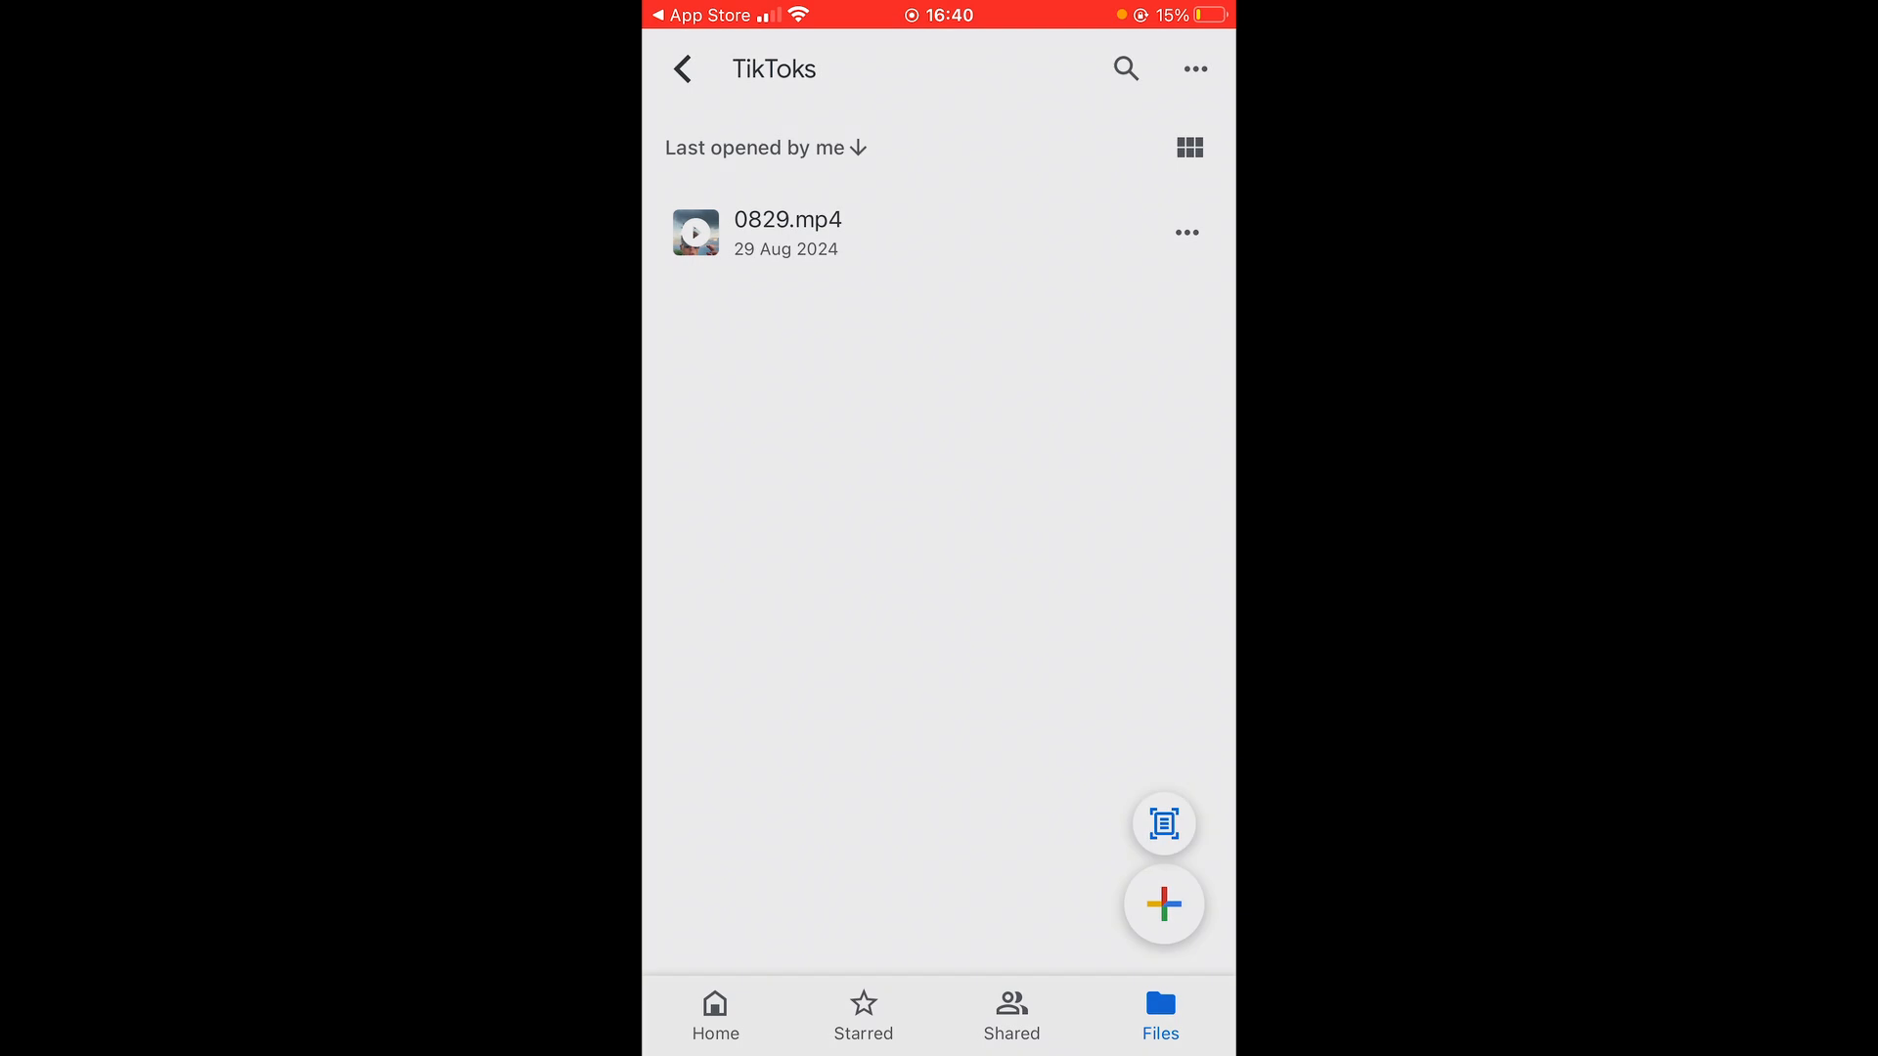
- Save 0829.mp4 from TikToks to On My iPhone via Save to Files
left_click(1187, 232)
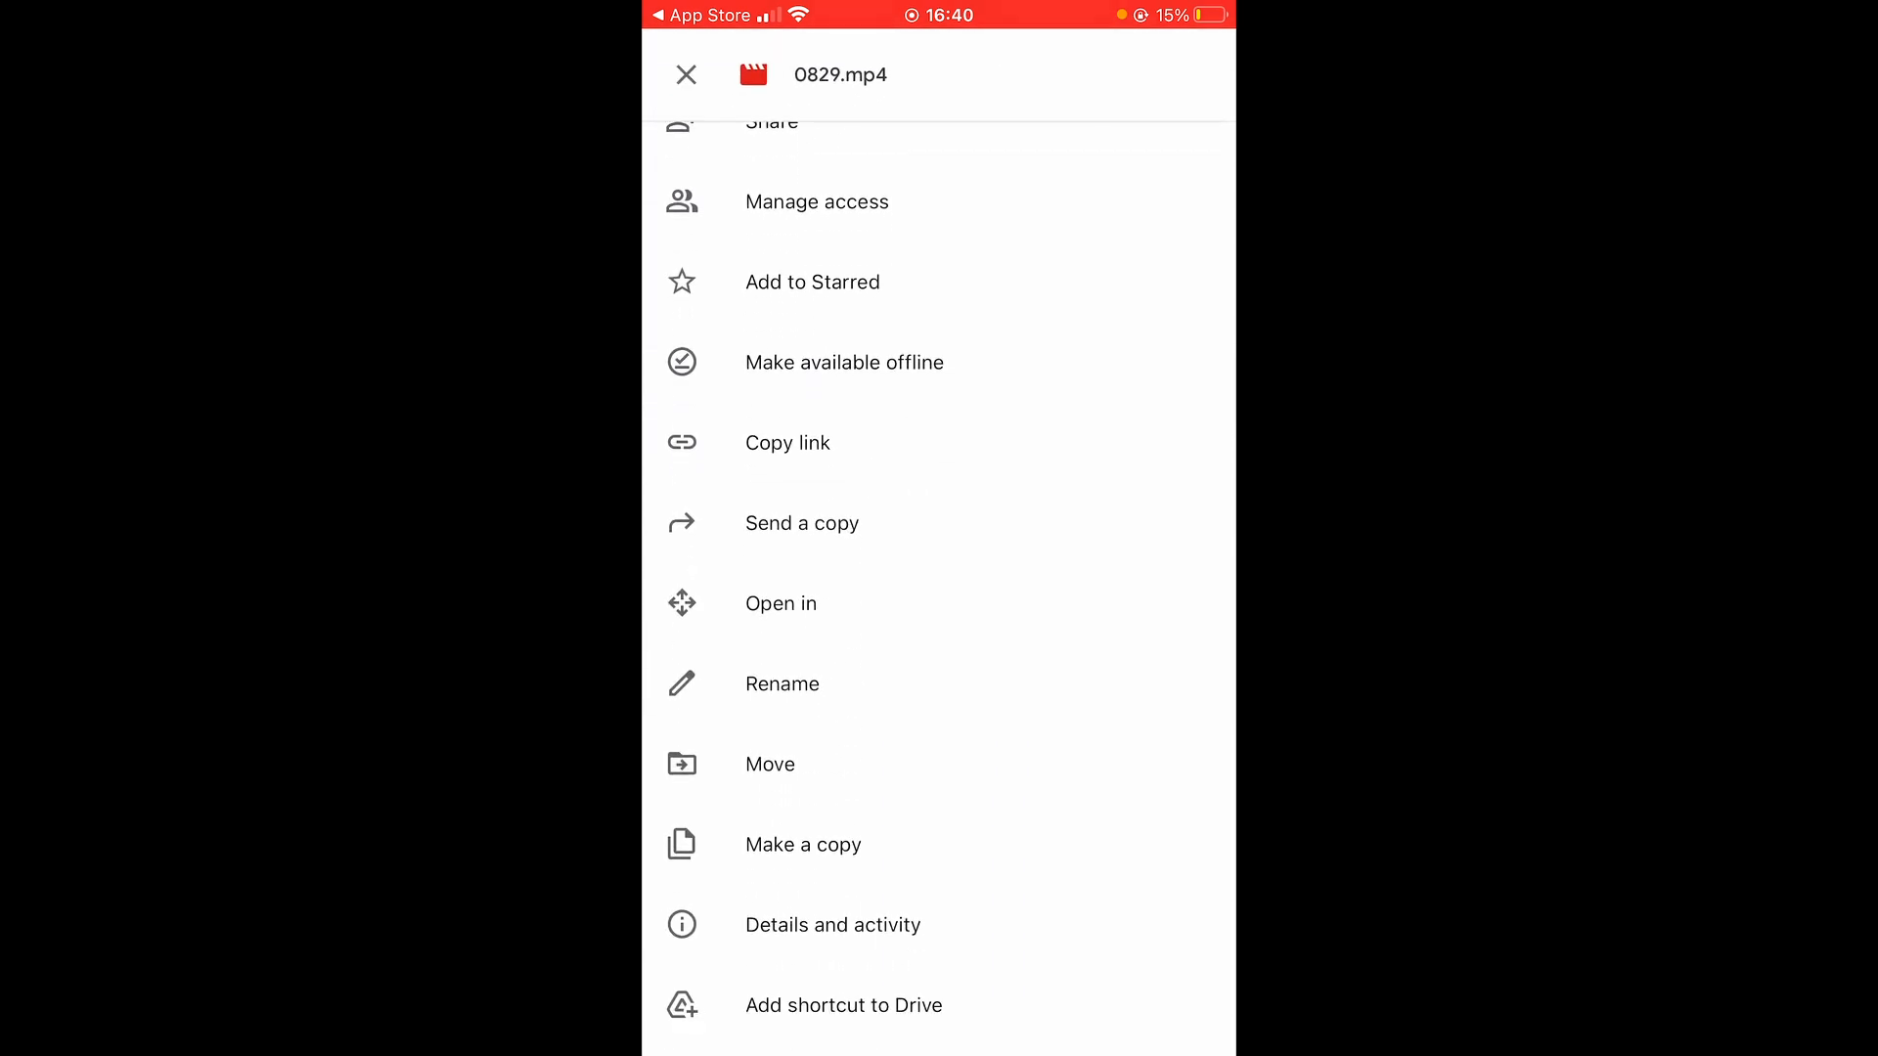
left_click(802, 524)
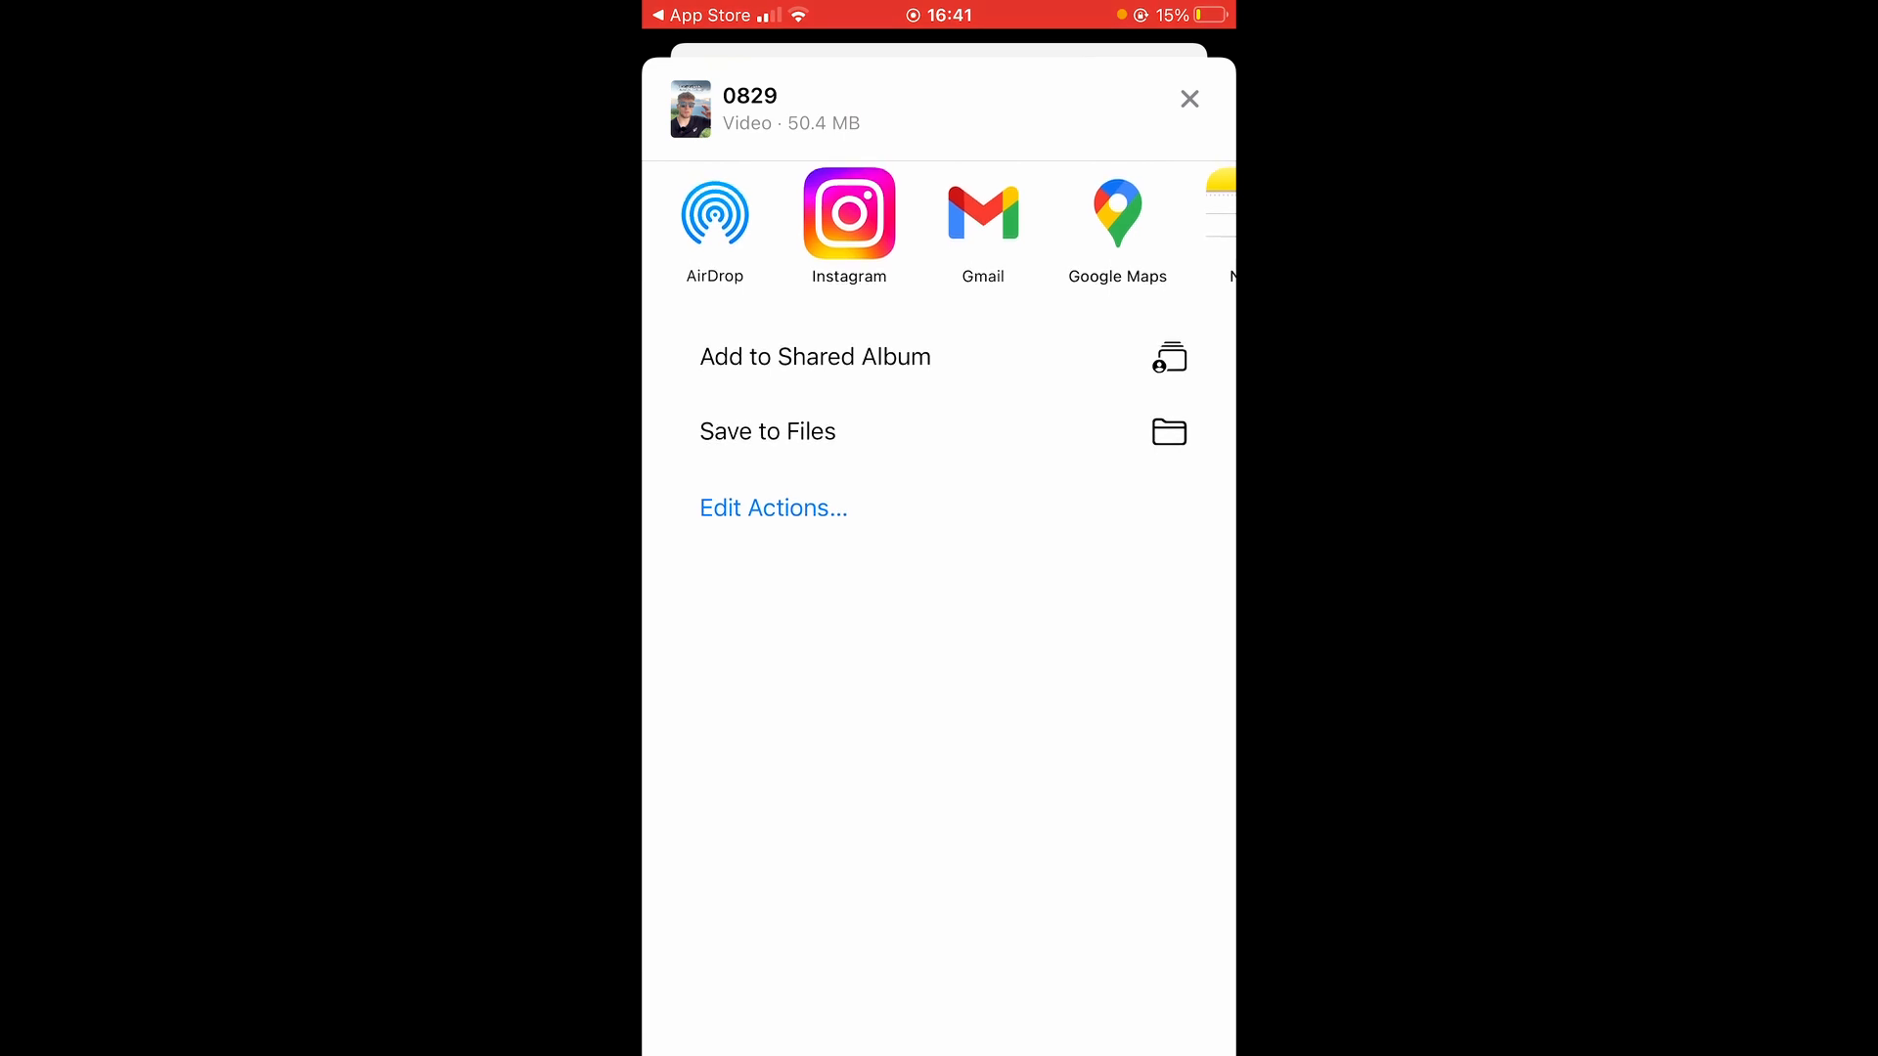
left_click(767, 430)
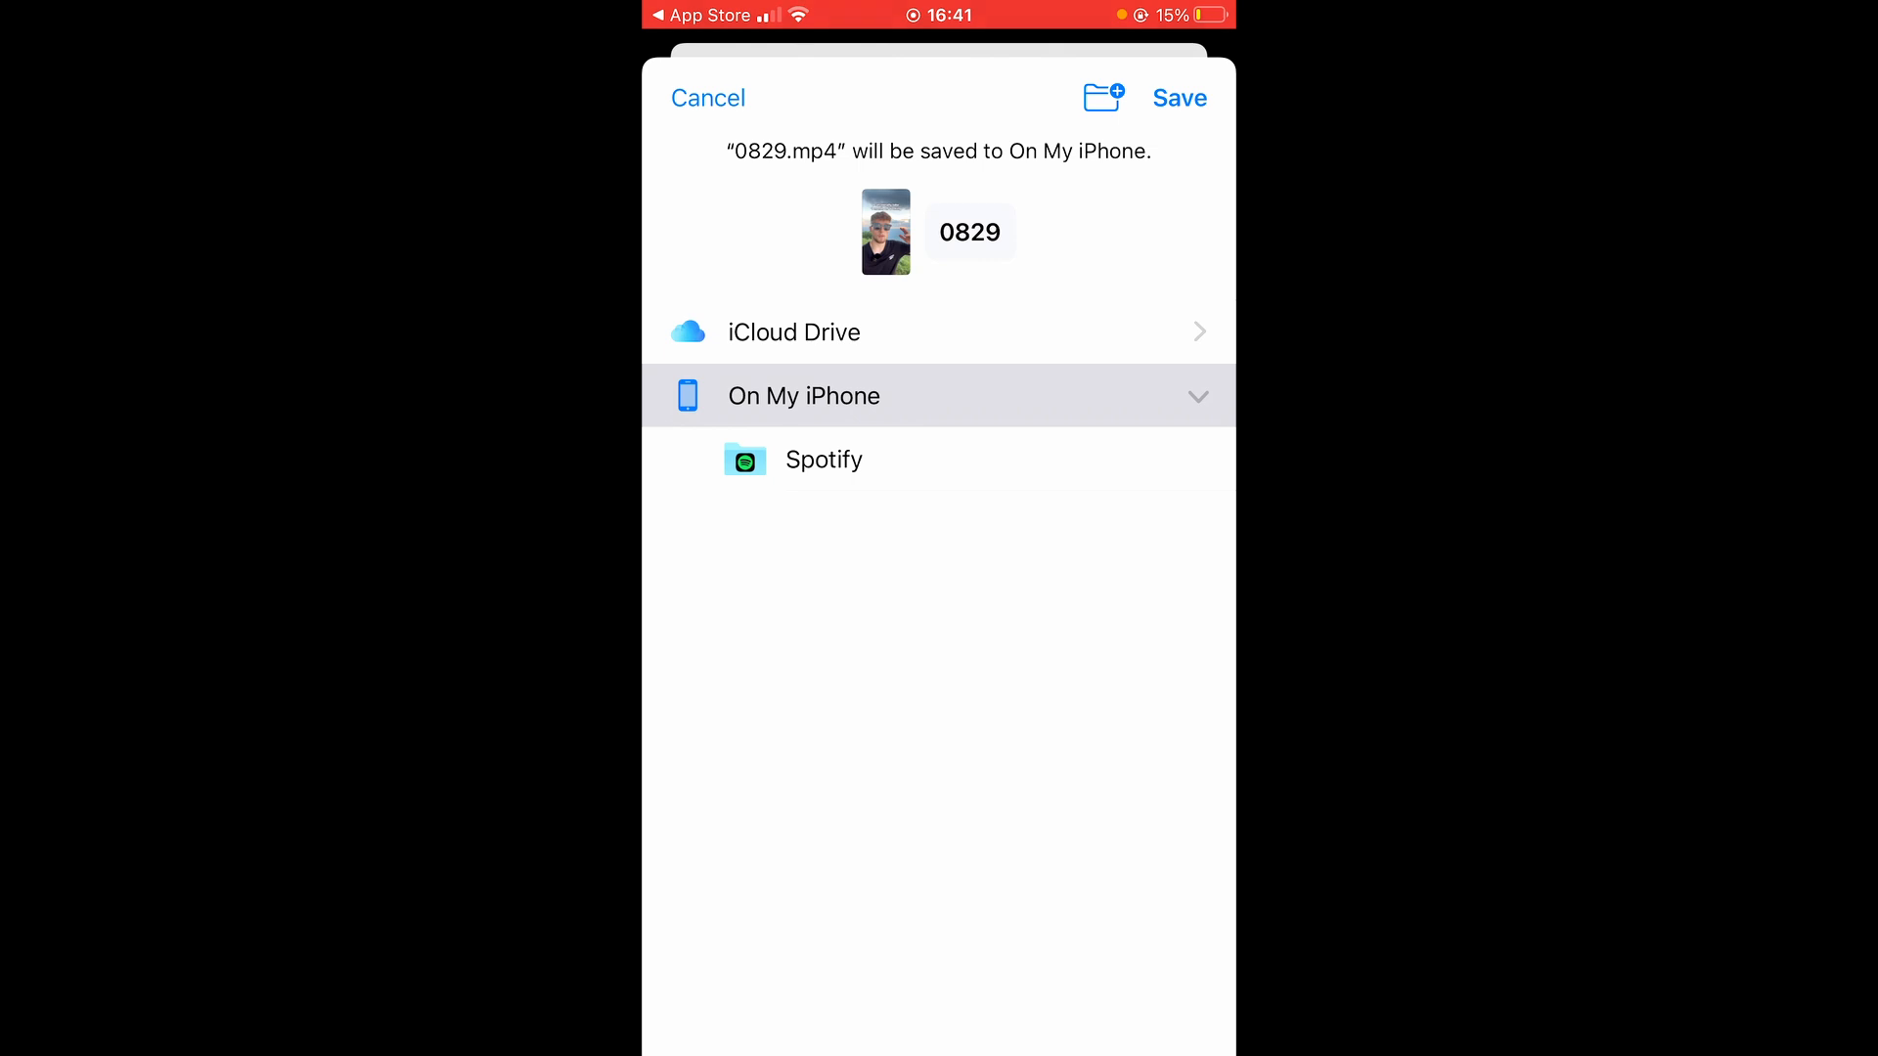
left_click(1178, 98)
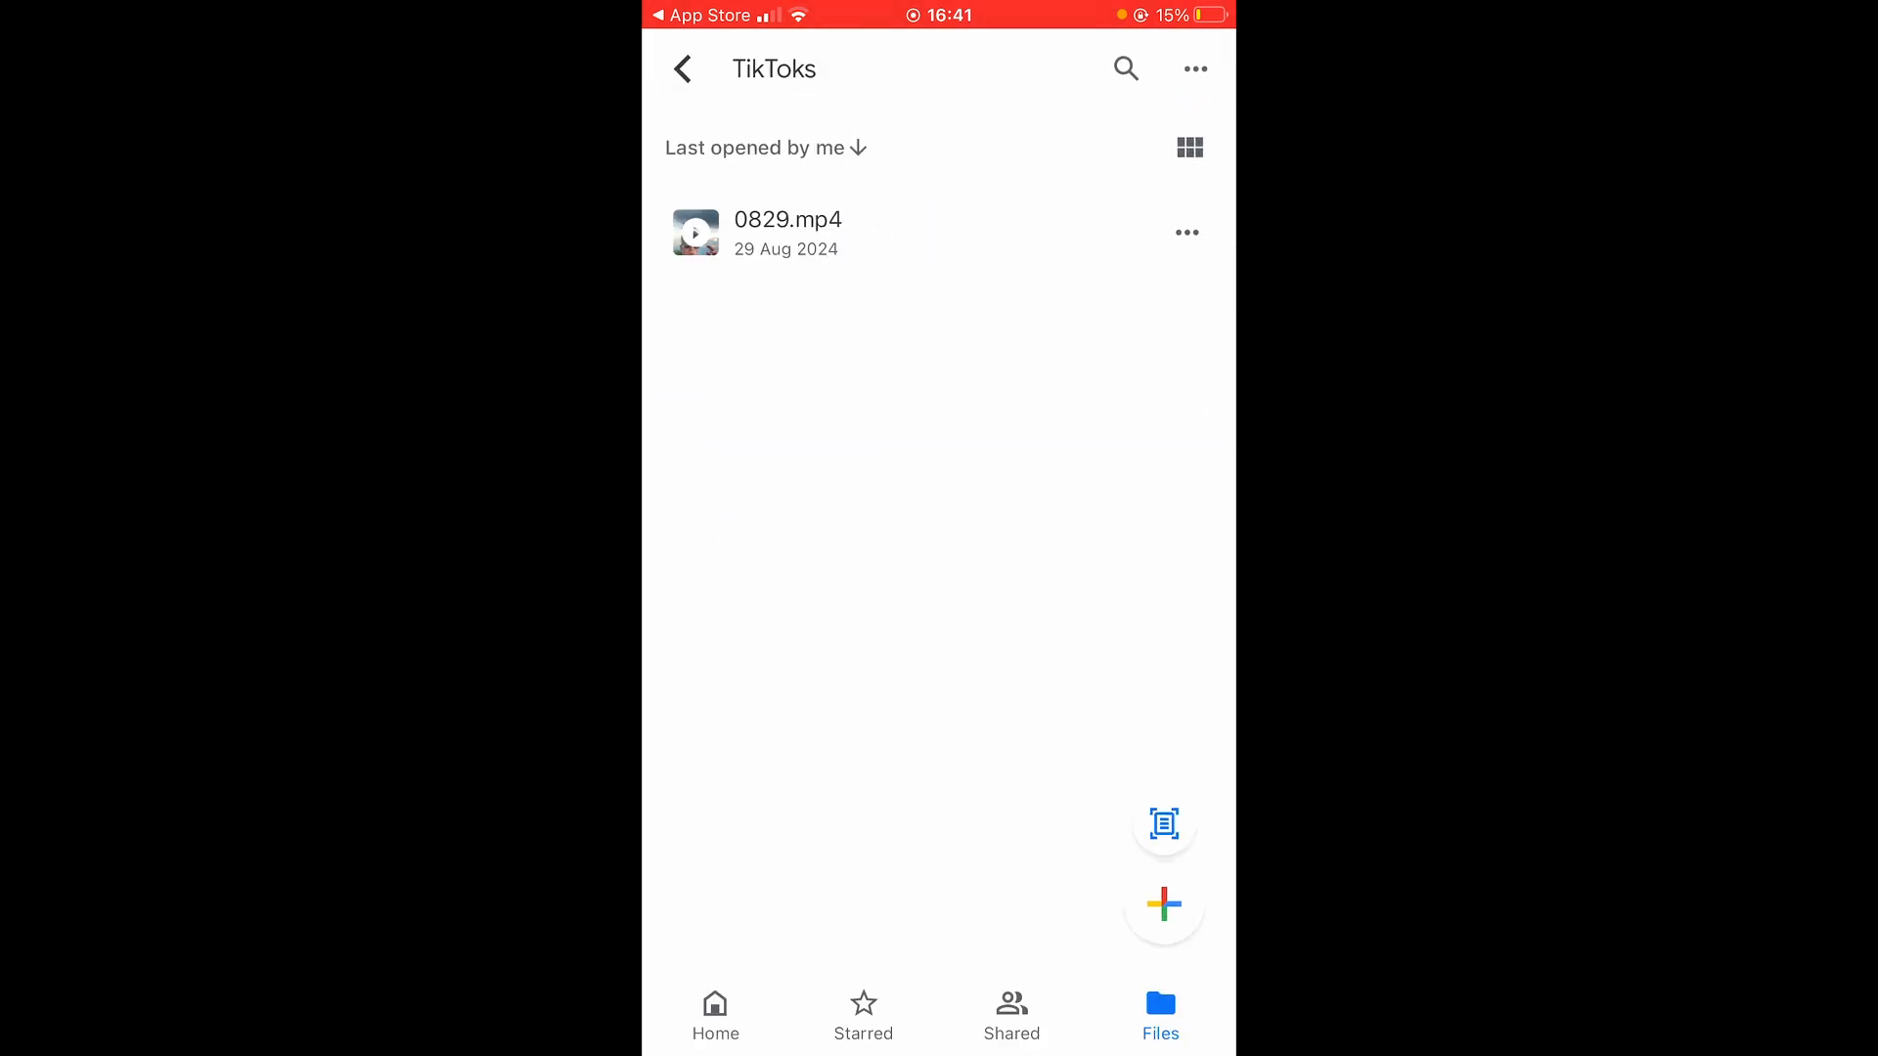